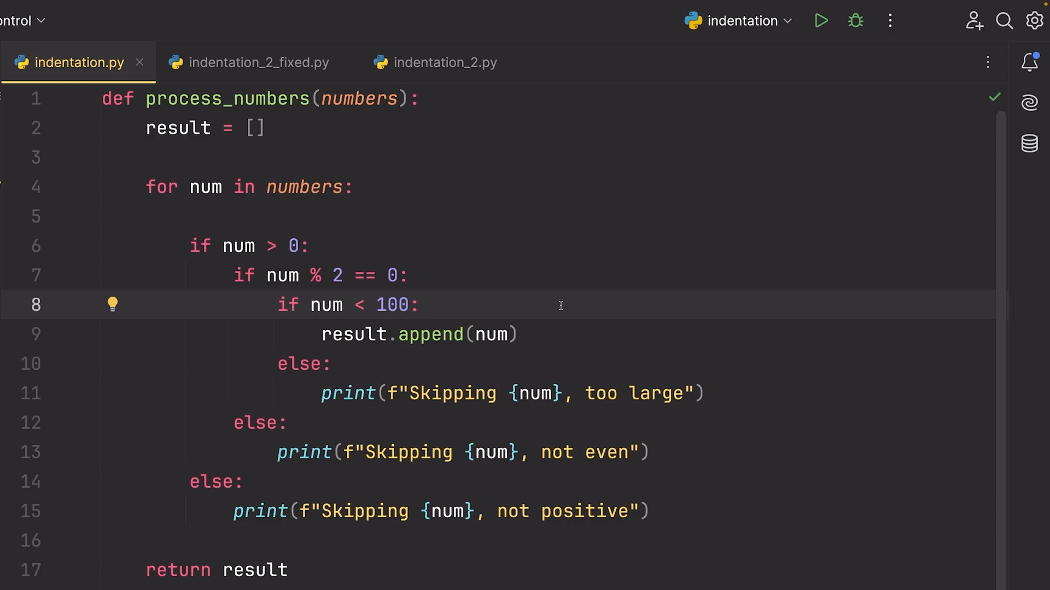
{"action": "mouse_move", "coordinate": [191, 246]}
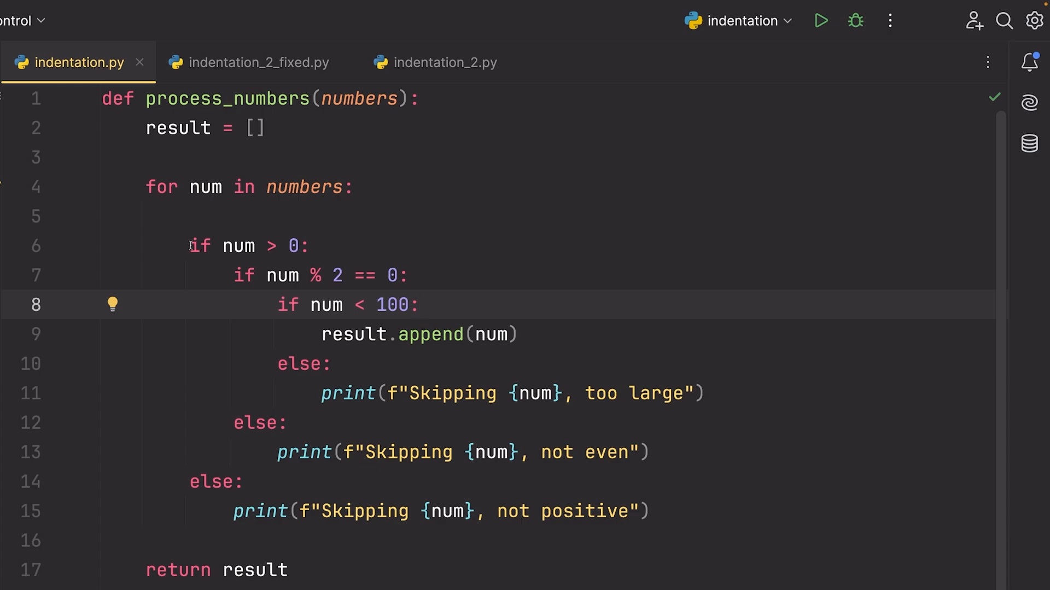
Mark the nested ifs as '# old code' and write 'if num <= 0:' guard with print and continue.
{"action": "left_click", "coordinate": [236, 275]}
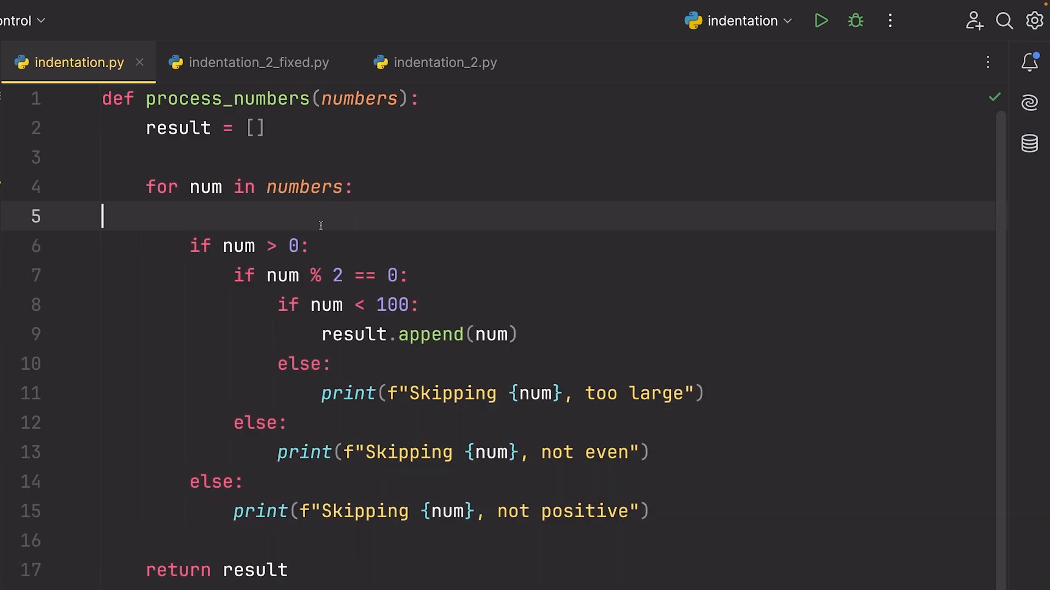
{"action": "type", "text": "# old code"}
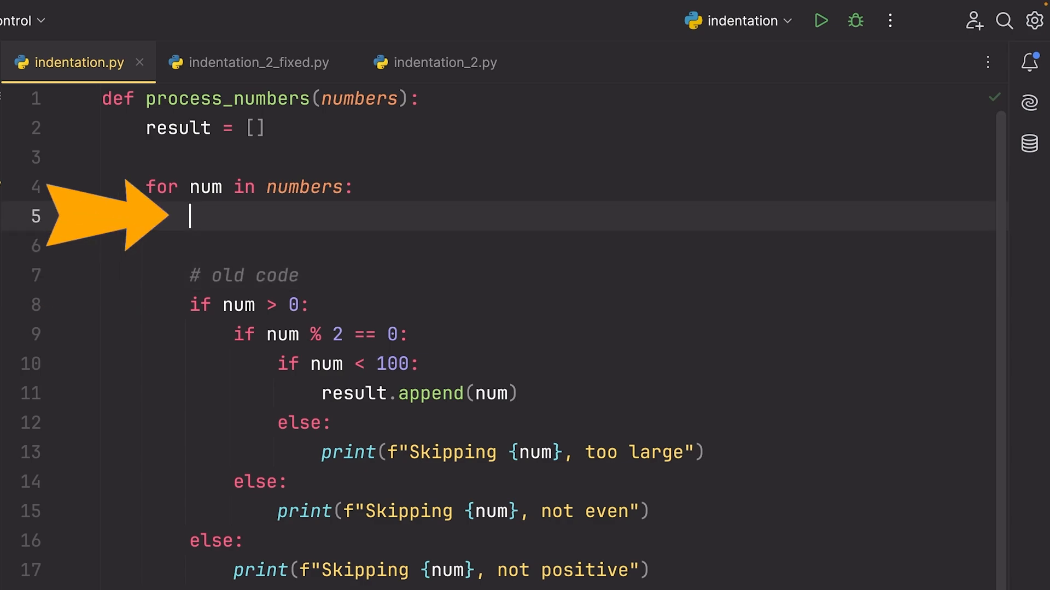
{"action": "type", "text": "if"}
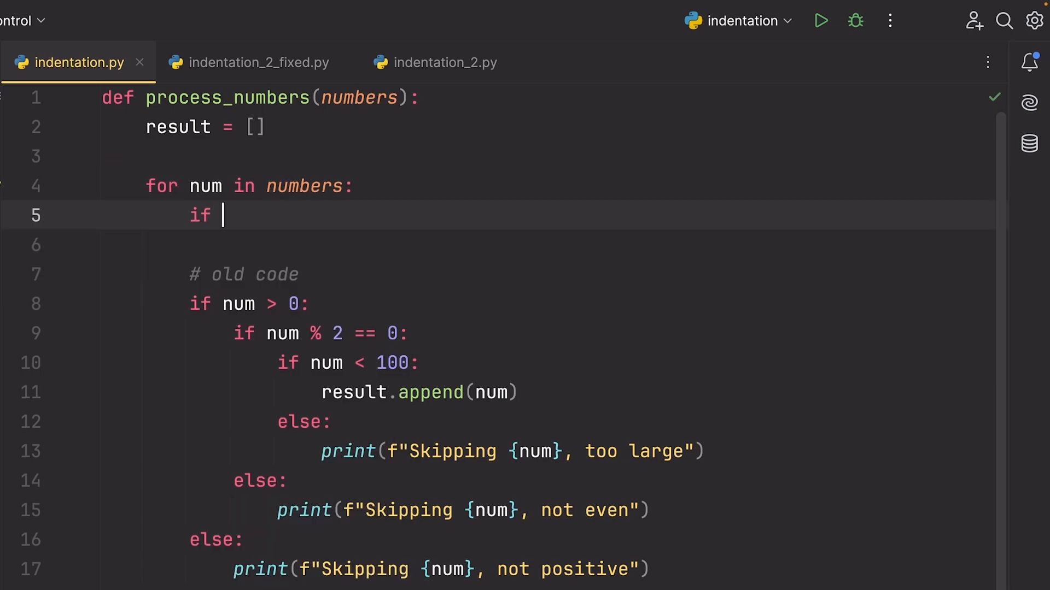
{"action": "type", "text": "num <"}
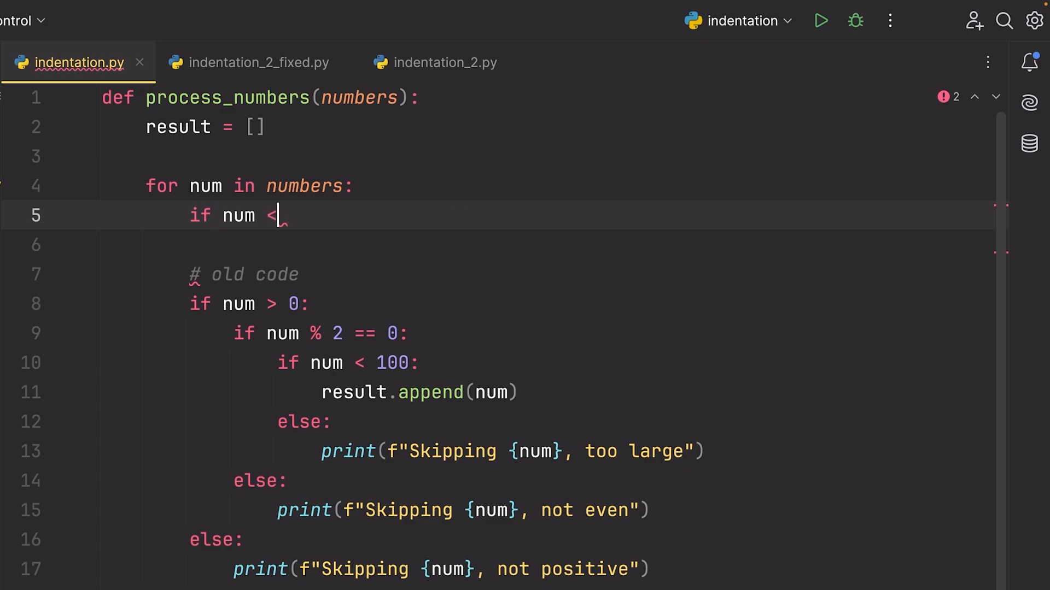
{"action": "type", "text": "= 0:"}
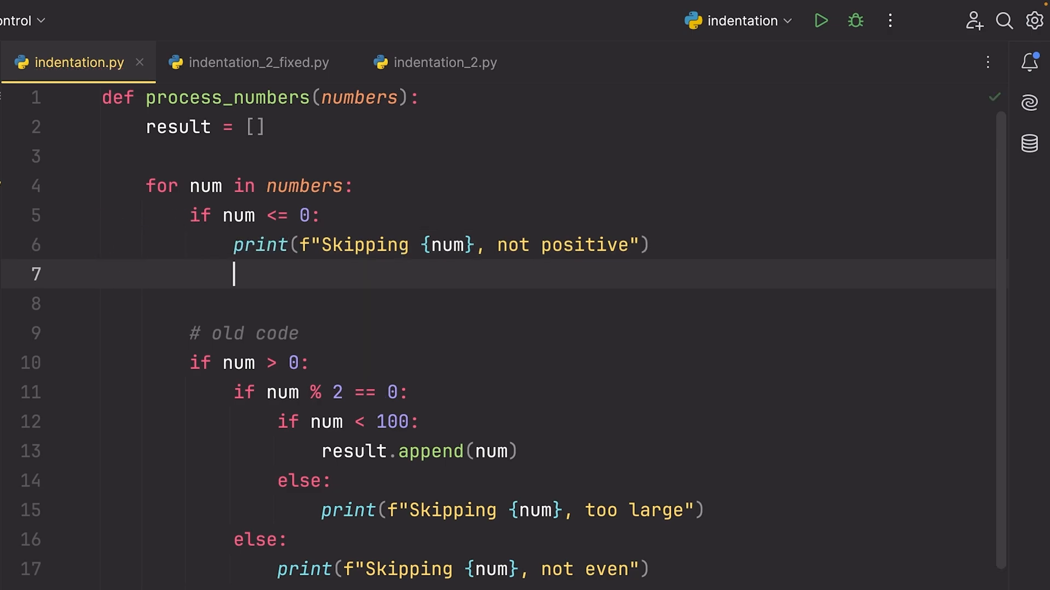
{"action": "type", "text": "cvo"}
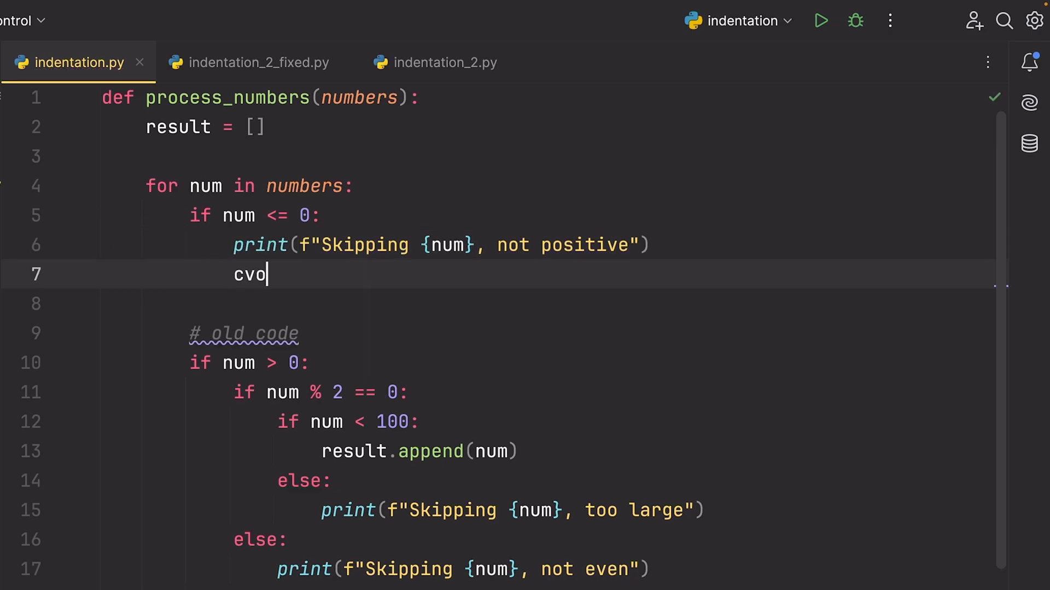
{"action": "type", "text": "continue"}
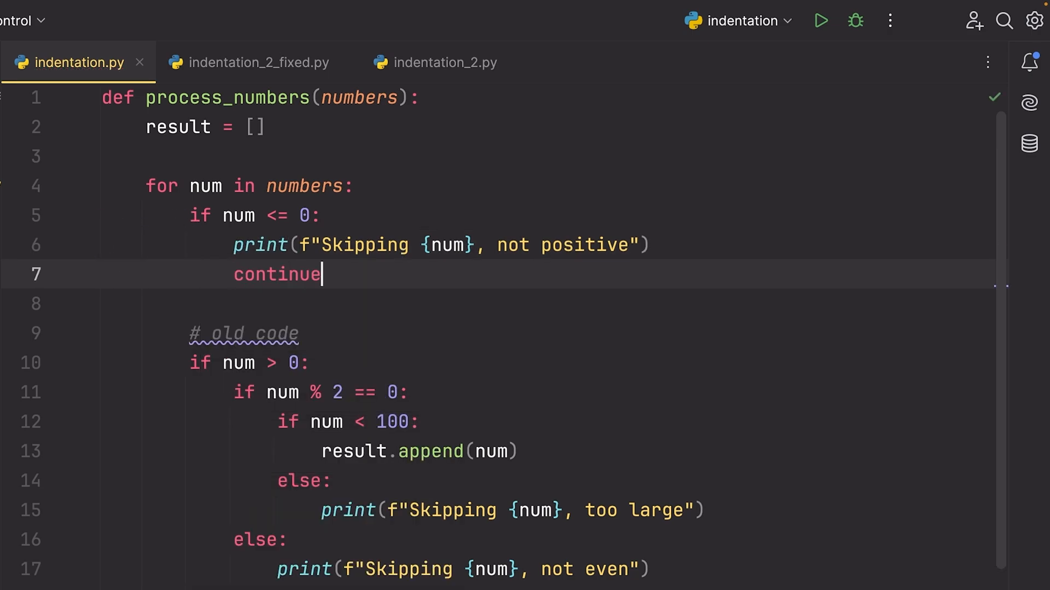
{"action": "left_click", "coordinate": [240, 363]}
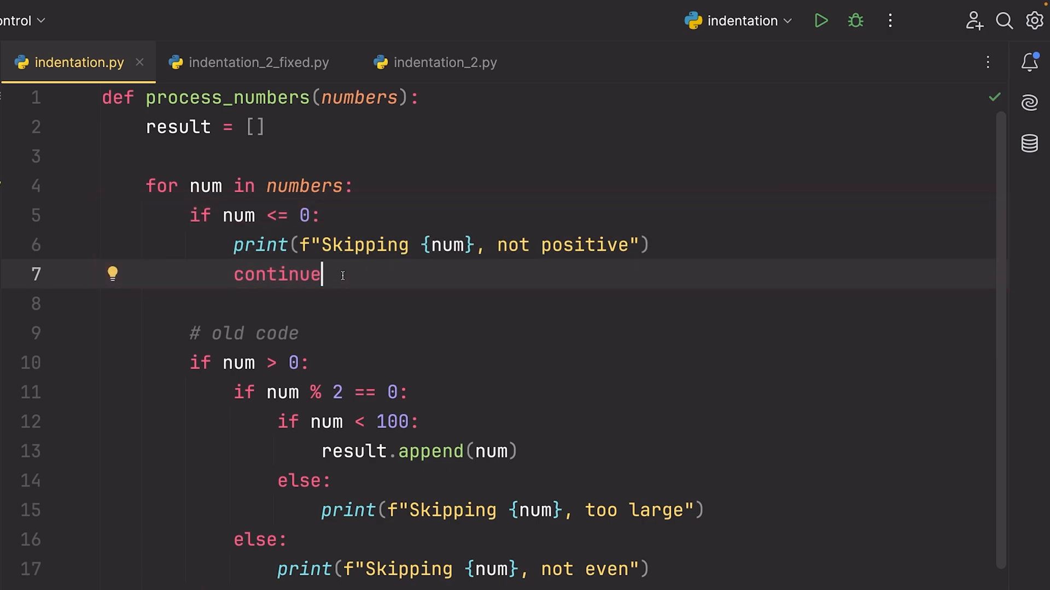
{"action": "mouse_move", "coordinate": [340, 273]}
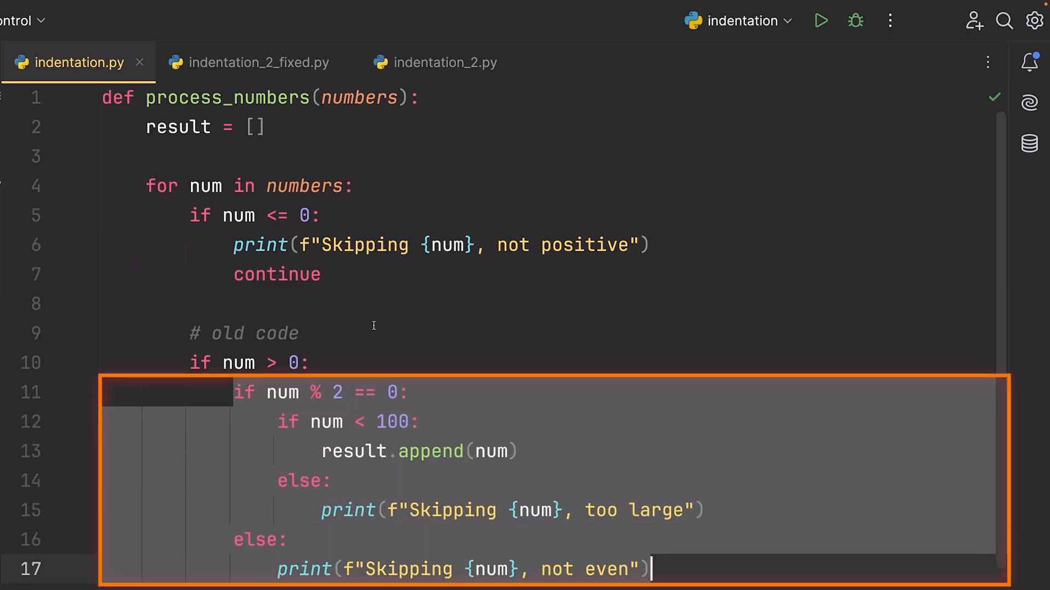
Write the 'if num % 2 != 0:' guard printing "Skipping {num}, not even" then continue.
{"action": "key", "text": "enter"}
{"action": "type", "text": "if num % 2 == 0:"}
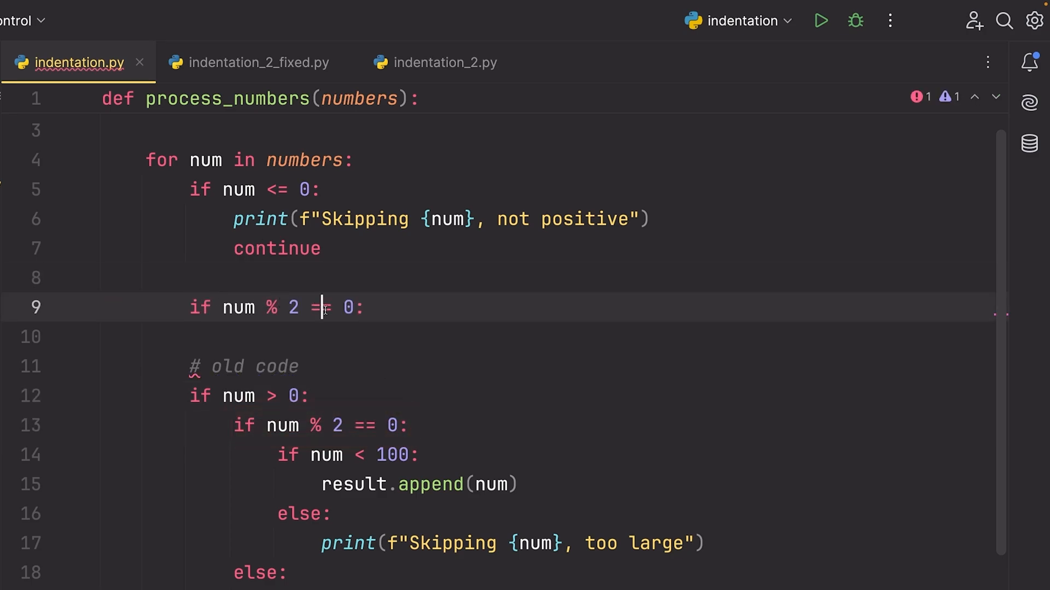
{"action": "type", "text": "!"}
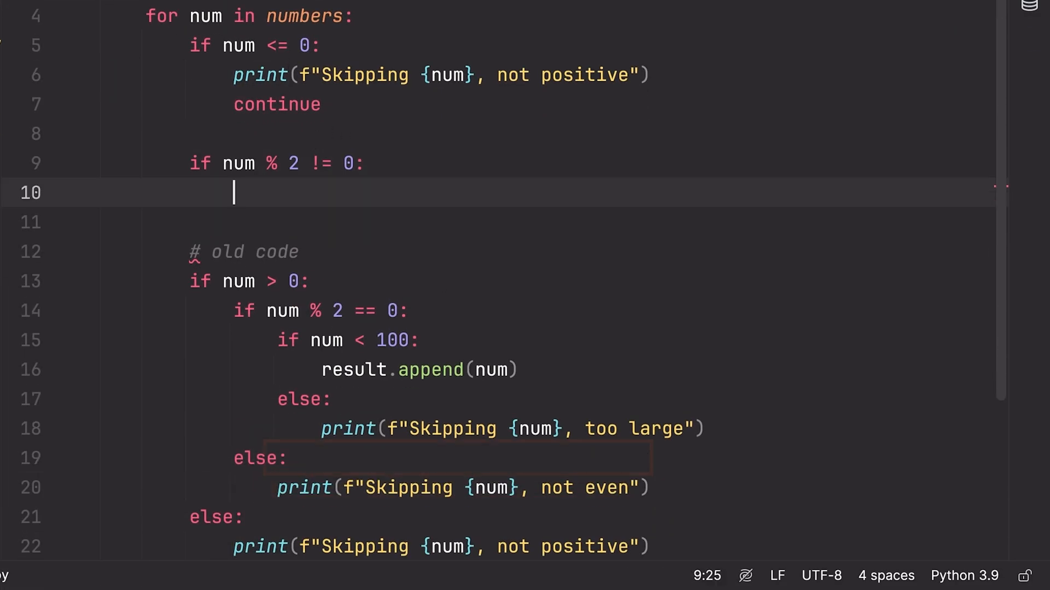
{"action": "type", "text": "print(f\"Skipping {num}, not even\")"}
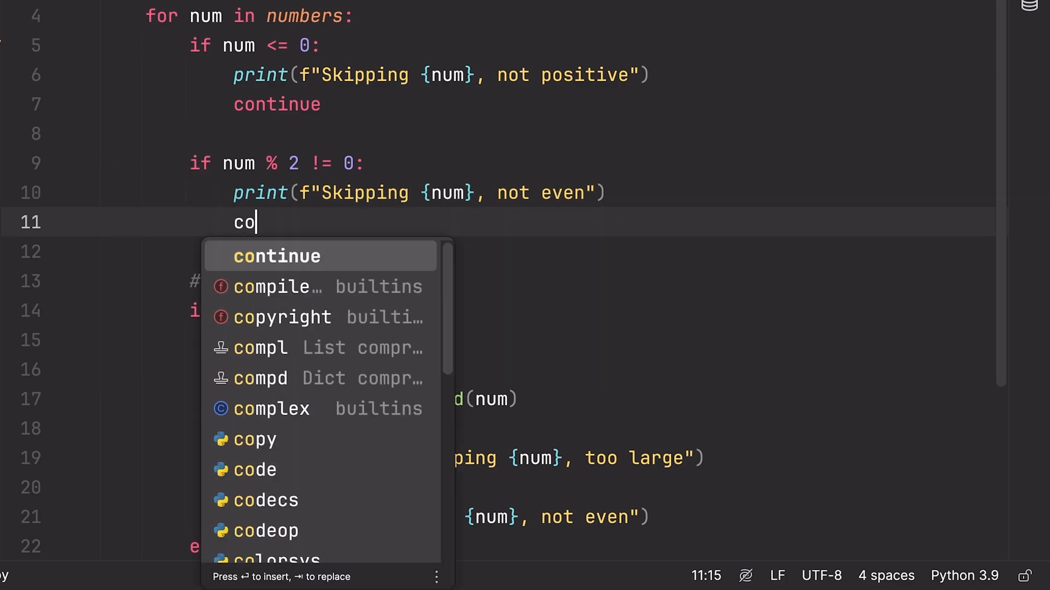
{"action": "key", "text": "Enter"}
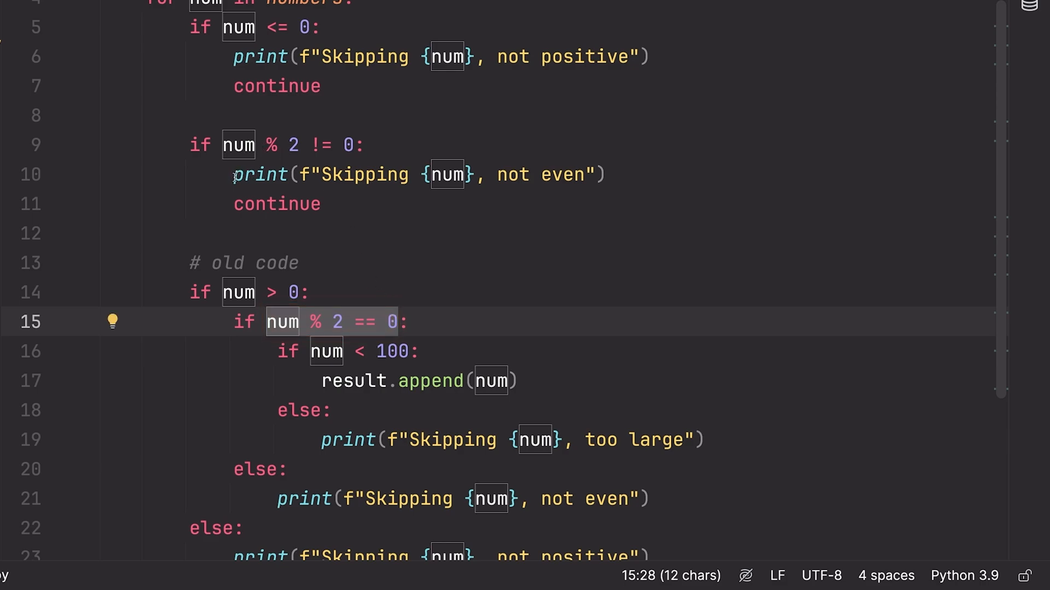
{"action": "left_click", "coordinate": [321, 204]}
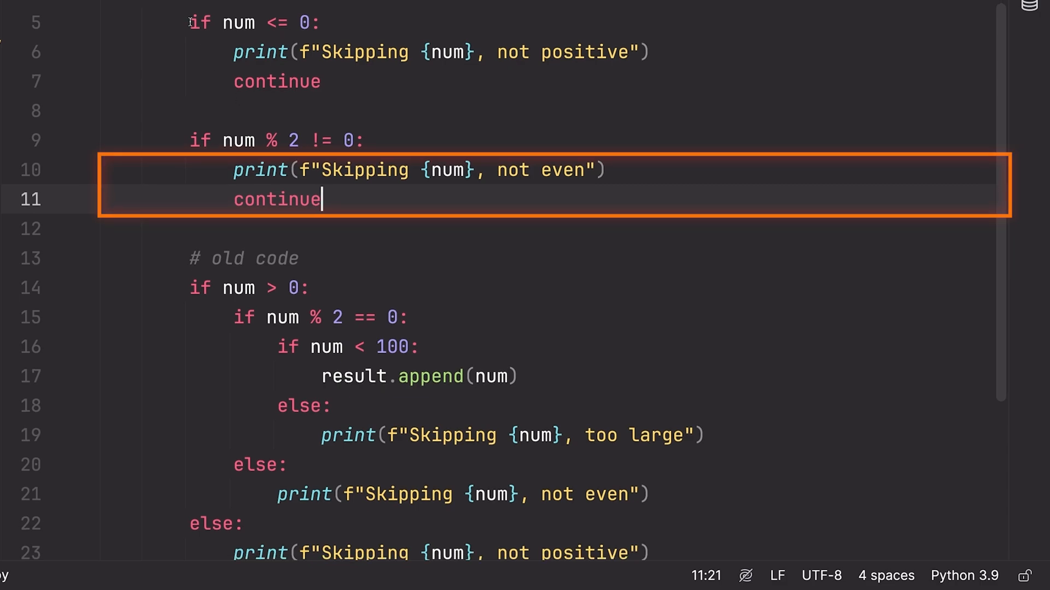
Write the size guard 'if num >= 100:' with its print and continue, replacing the old nested block.
{"action": "key", "text": "enter"}
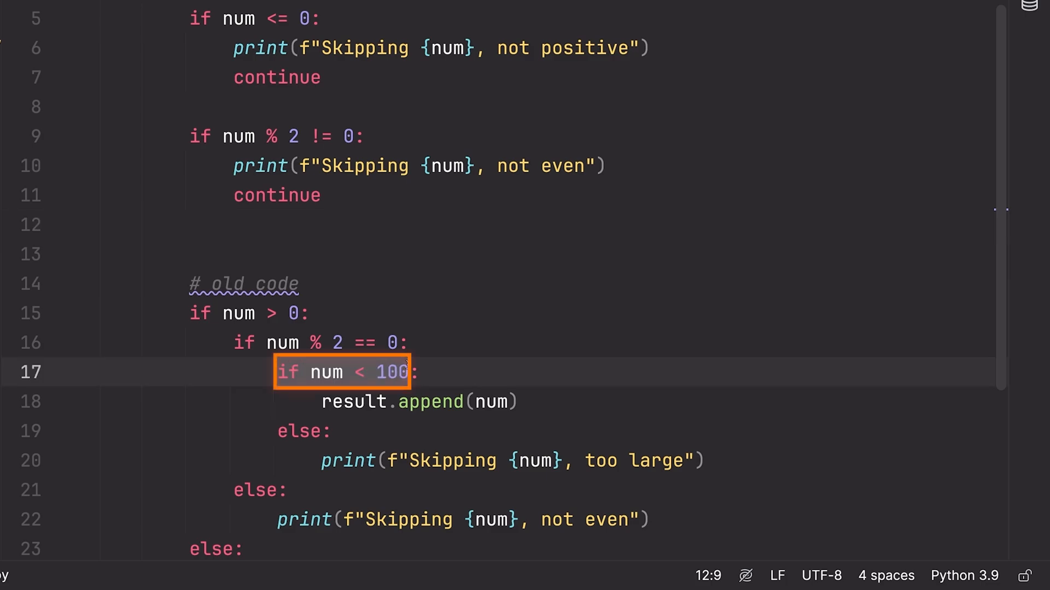
{"action": "key", "text": "Enter"}
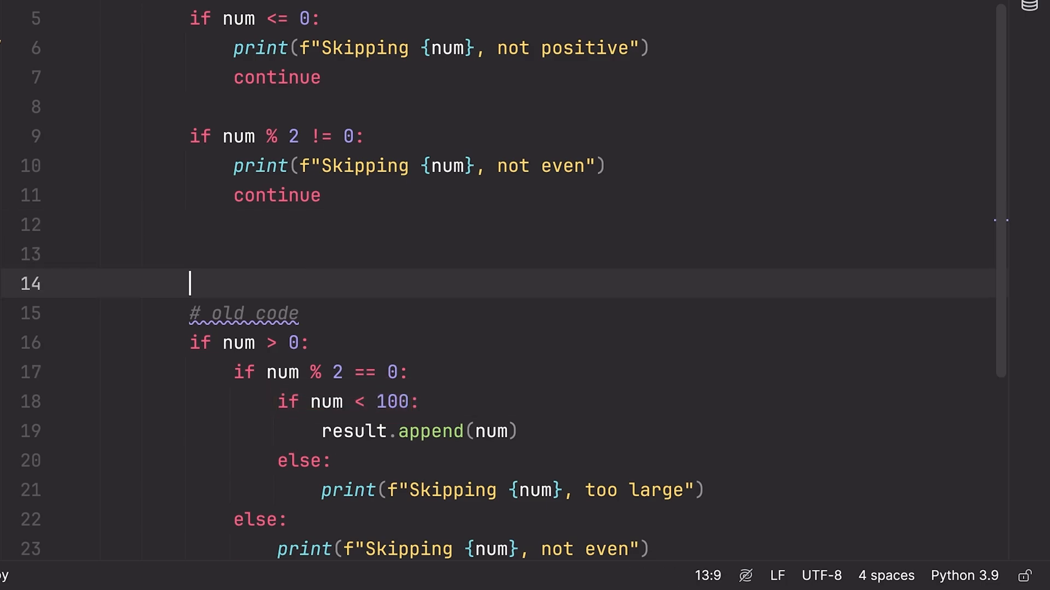
{"action": "type", "text": "if num < 100"}
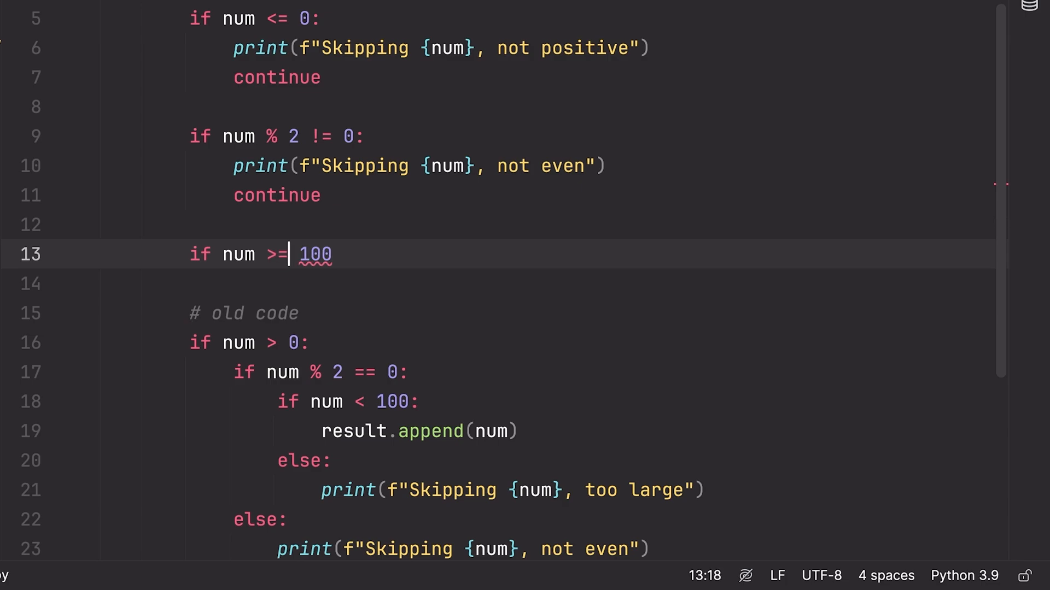
{"action": "type", "text": ":"}
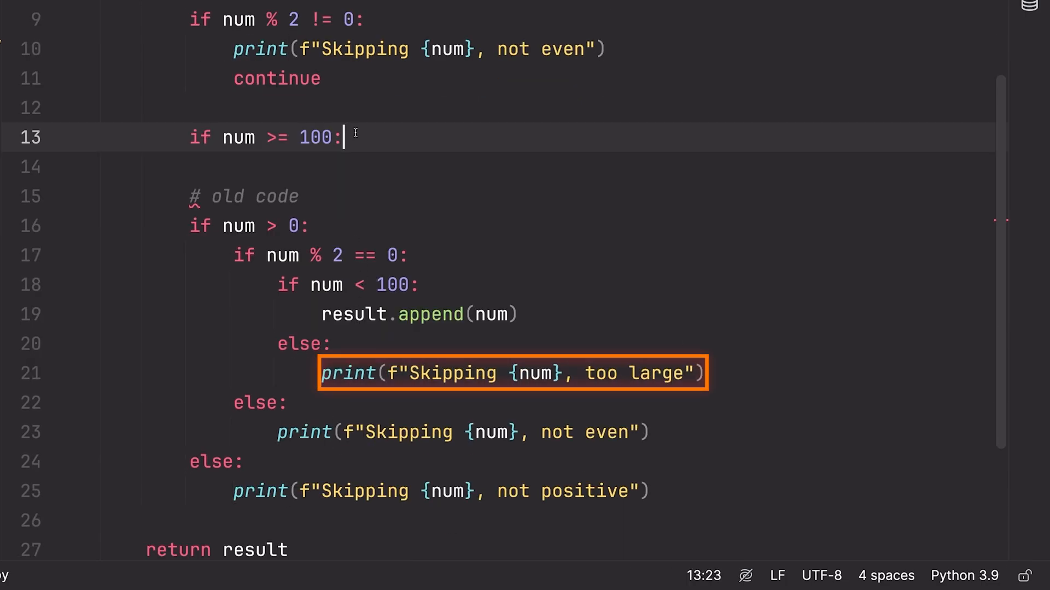
{"action": "type", "text": "co"}
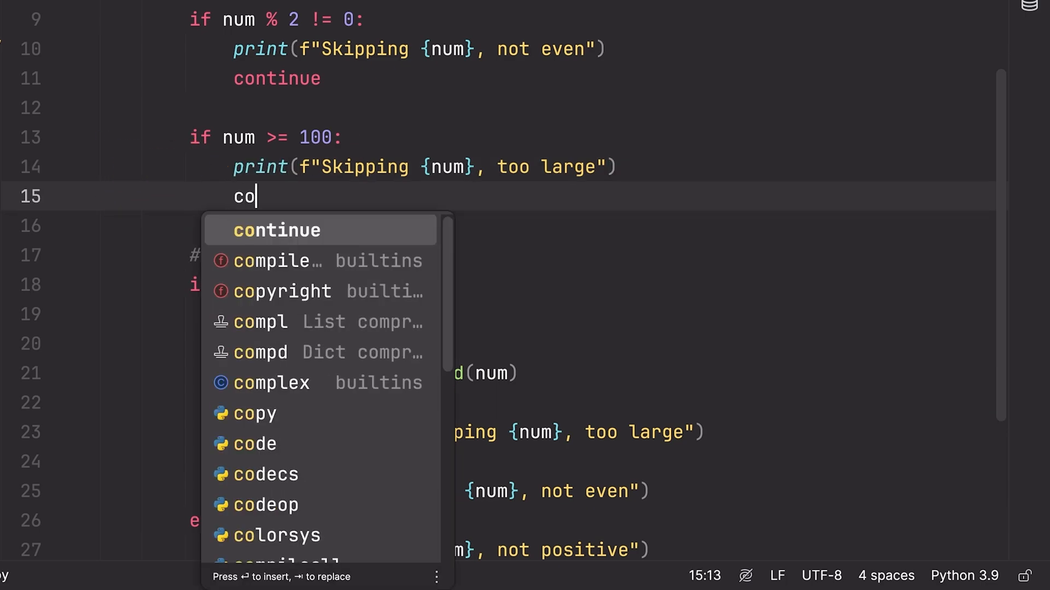
{"action": "key", "text": "Enter"}
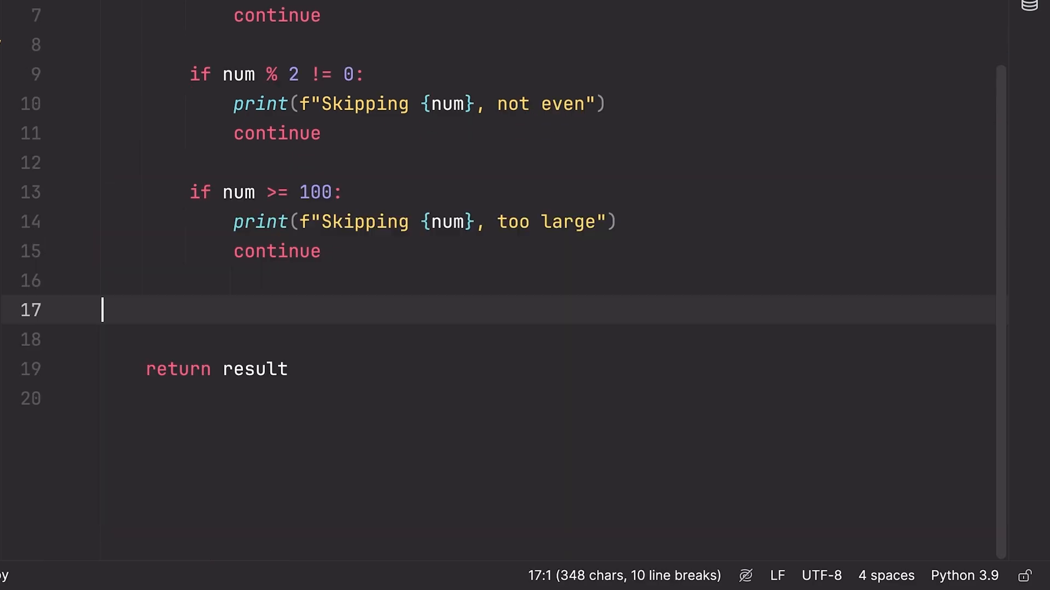
Append num to result after the three guard clauses to complete the flattened loop.
{"action": "type", "text": "result.append(num)"}
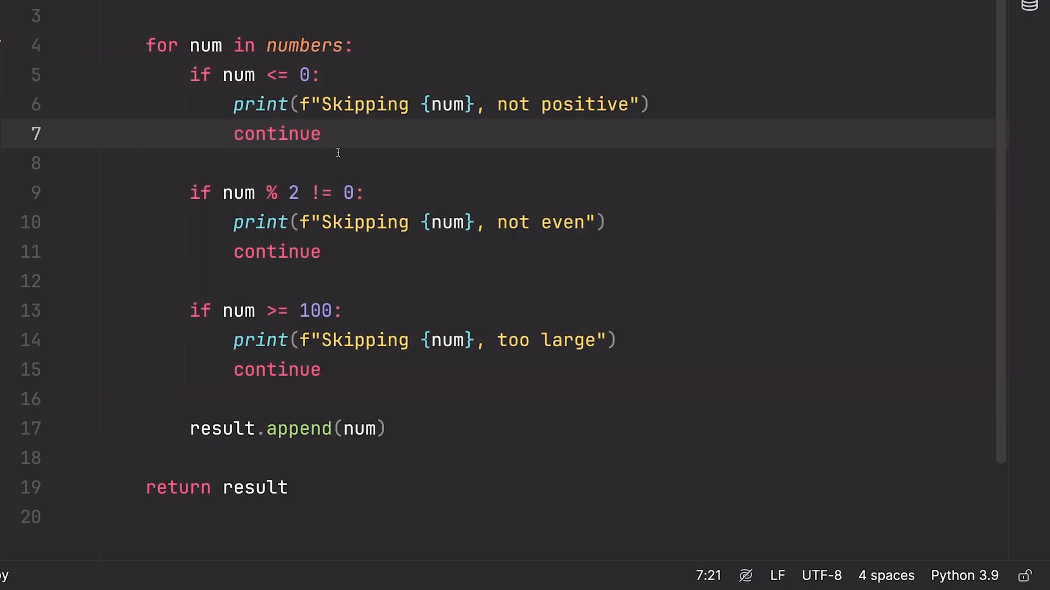
{"action": "mouse_move", "coordinate": [330, 148]}
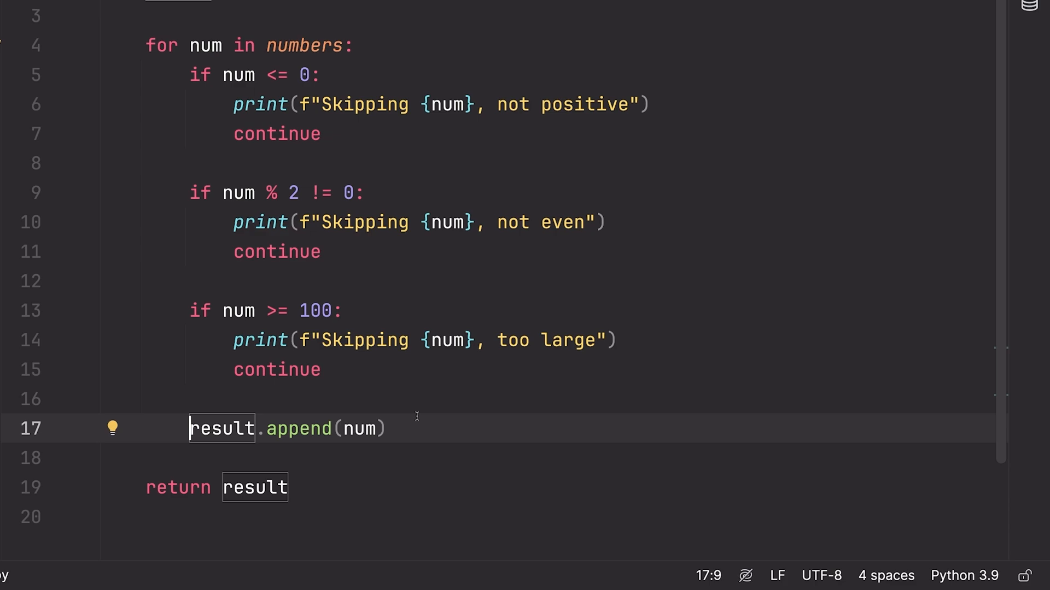
{"action": "mouse_move", "coordinate": [406, 396]}
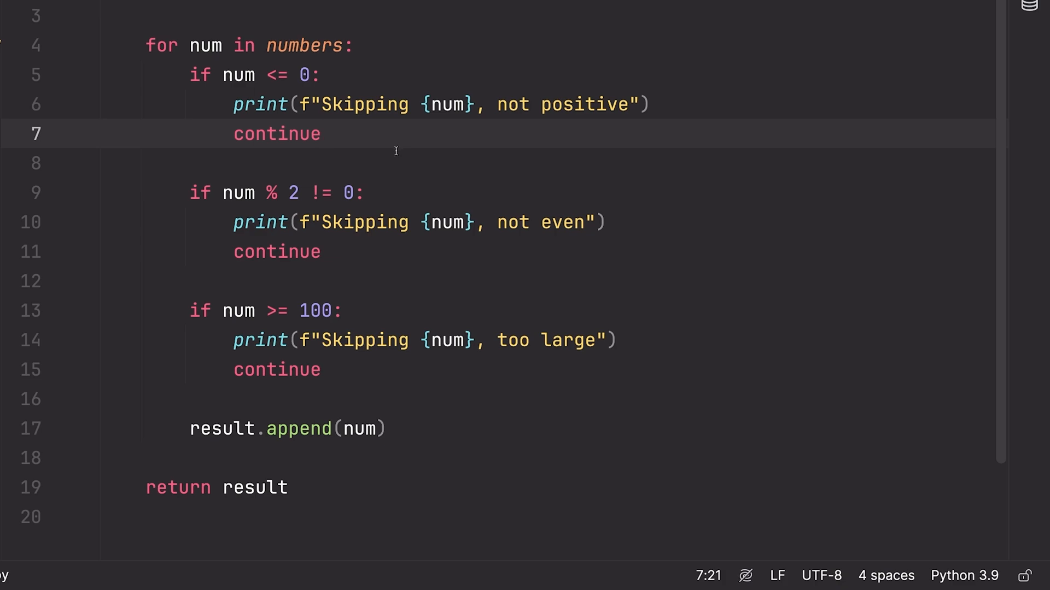
{"action": "mouse_move", "coordinate": [407, 152]}
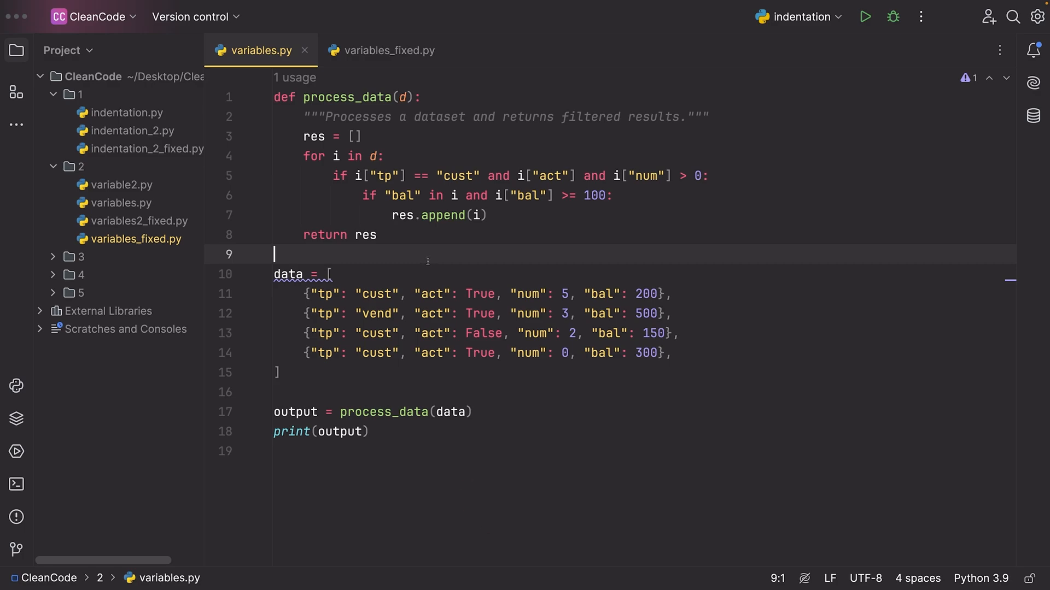
{"action": "mouse_move", "coordinate": [429, 252]}
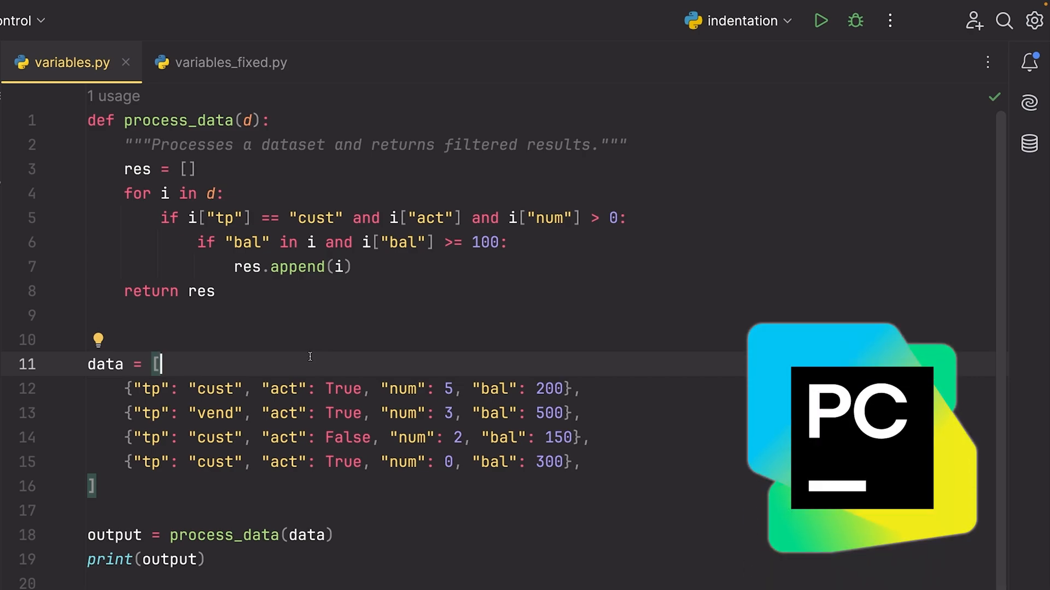
{"action": "mouse_move", "coordinate": [253, 343]}
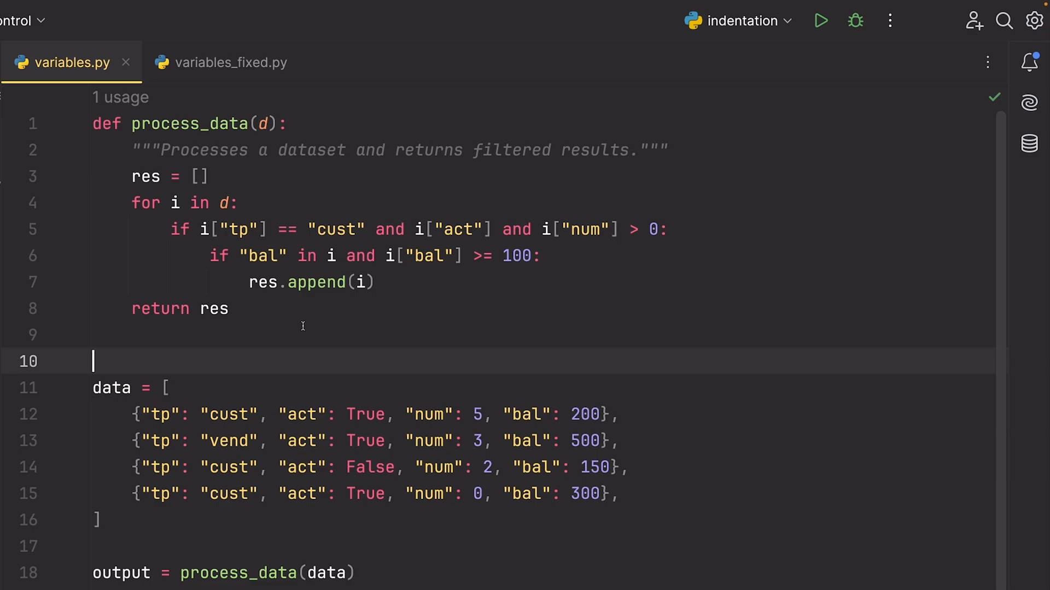
Flip between variables.py and variables_fixed.py, landing on filter_active_customers with descriptive names.
{"action": "left_click", "coordinate": [189, 123]}
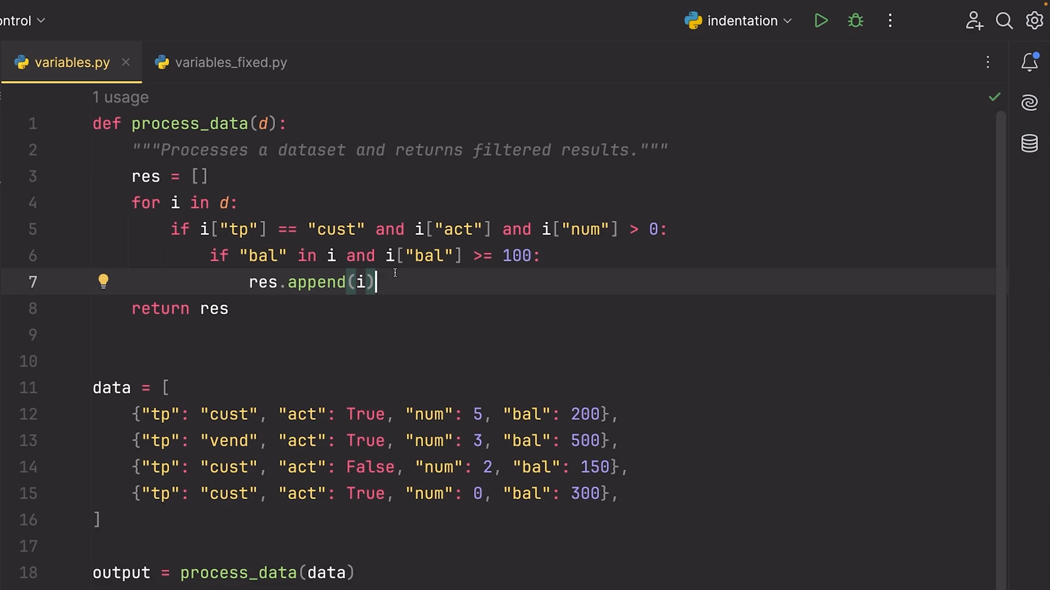
{"action": "left_click", "coordinate": [221, 63]}
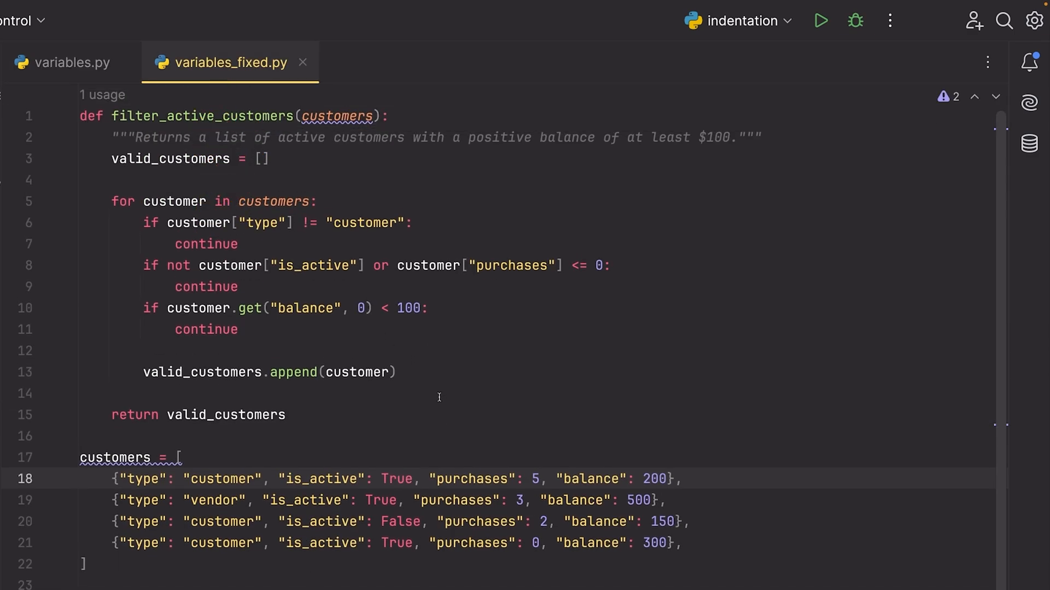
{"action": "left_click", "coordinate": [68, 62]}
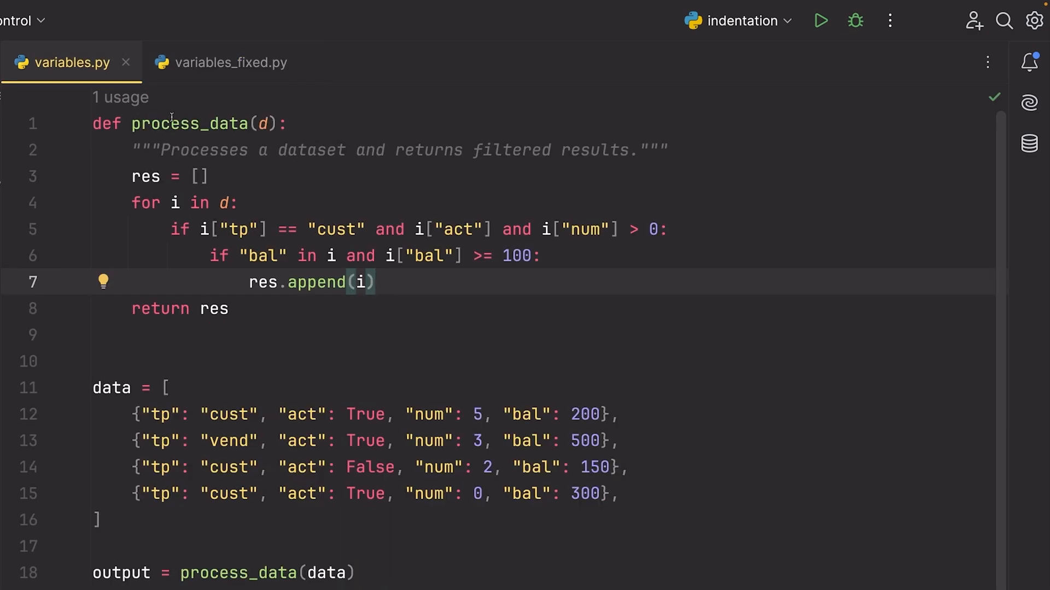
{"action": "left_click", "coordinate": [231, 63]}
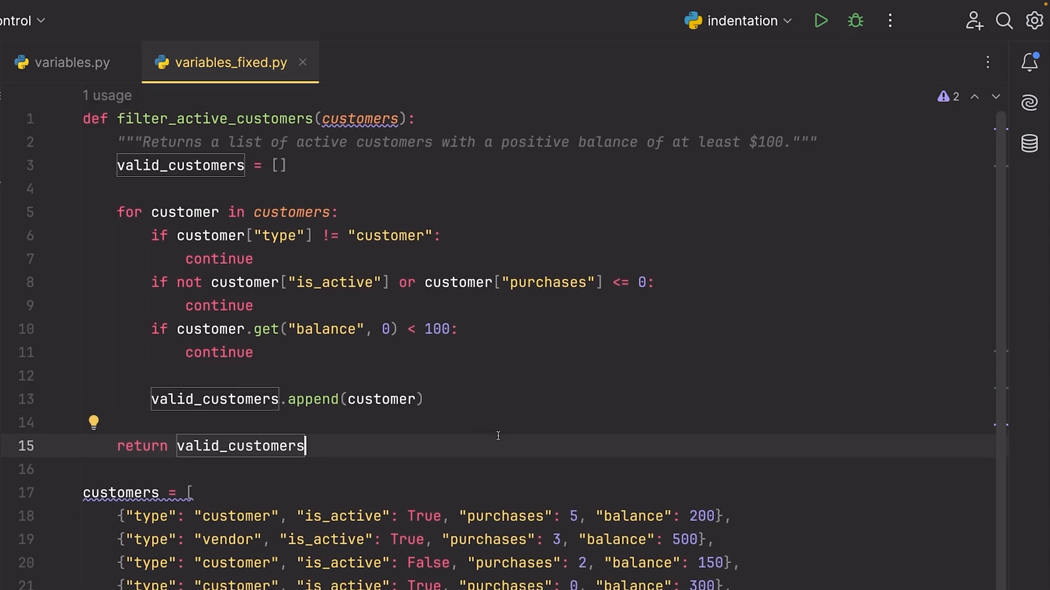
{"action": "mouse_move", "coordinate": [485, 433]}
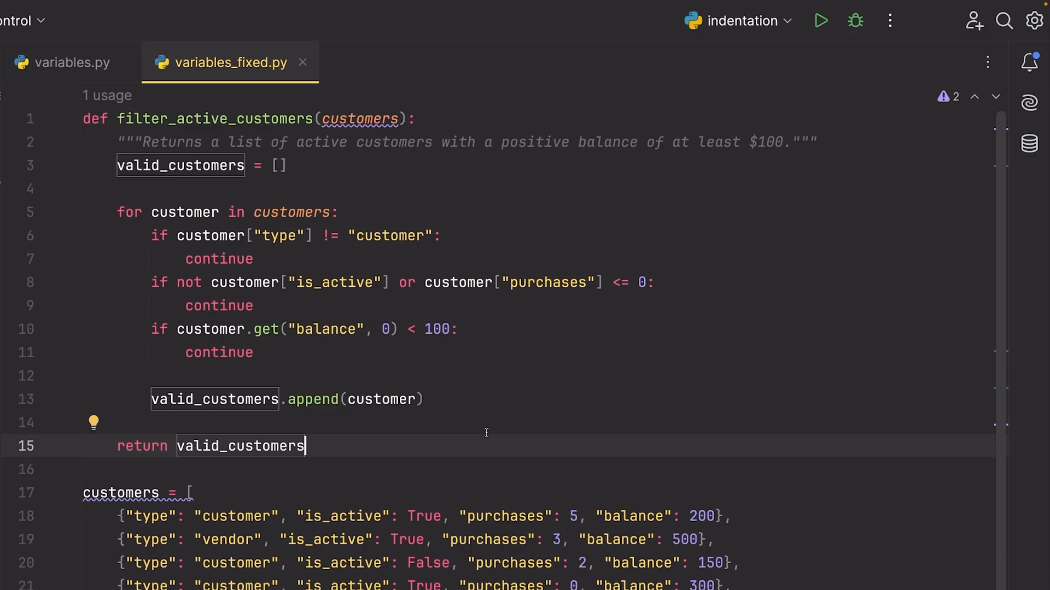
{"action": "mouse_move", "coordinate": [467, 420]}
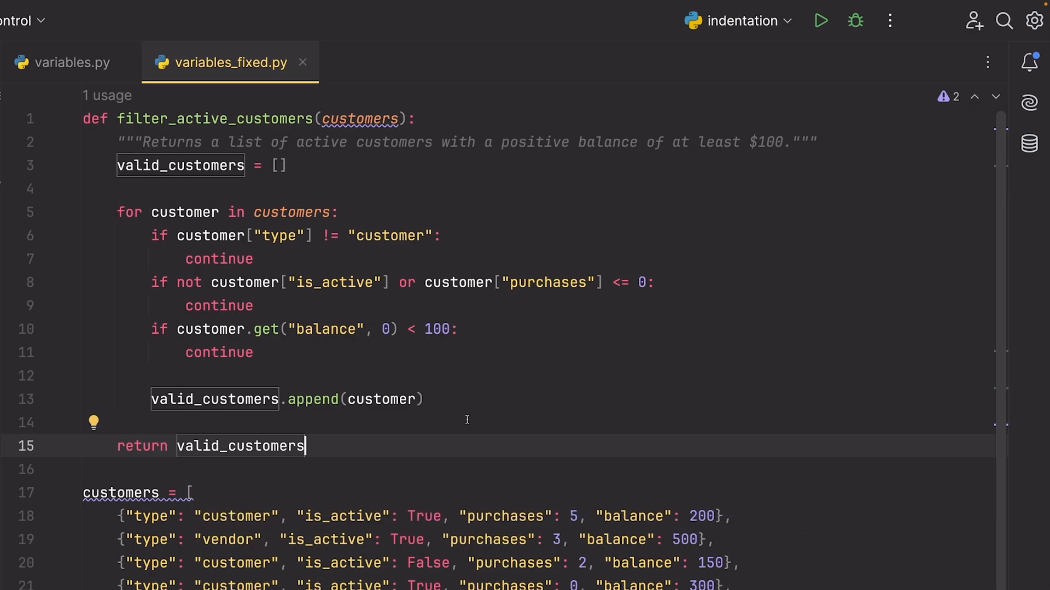
{"action": "mouse_move", "coordinate": [336, 307]}
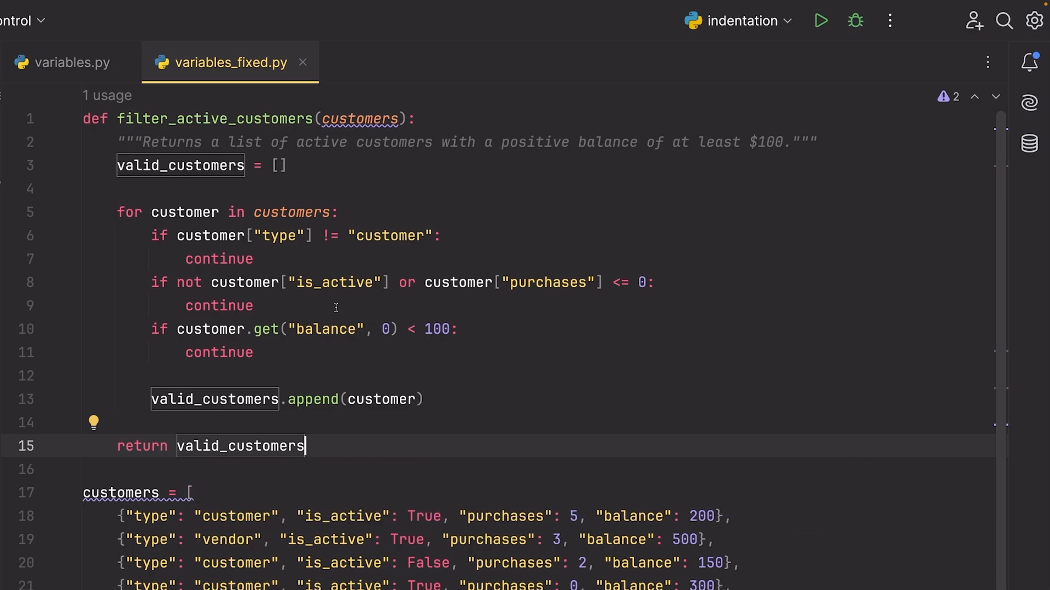
Compare the bal key in variables.py with customer usages in variables_fixed.py and add a blank line before customers.
{"action": "left_click", "coordinate": [72, 63]}
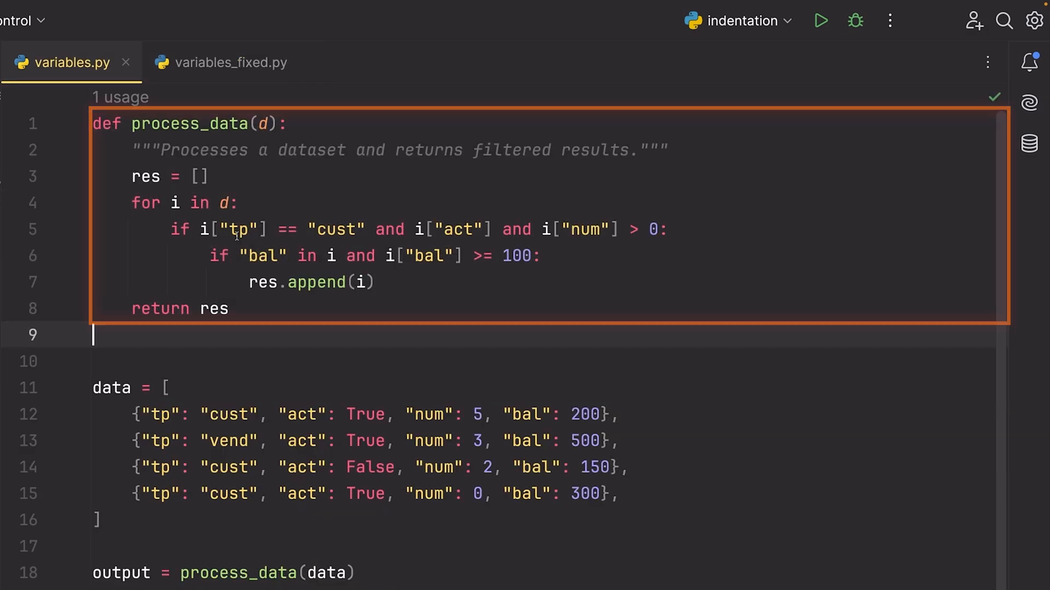
{"action": "double_click", "coordinate": [338, 229]}
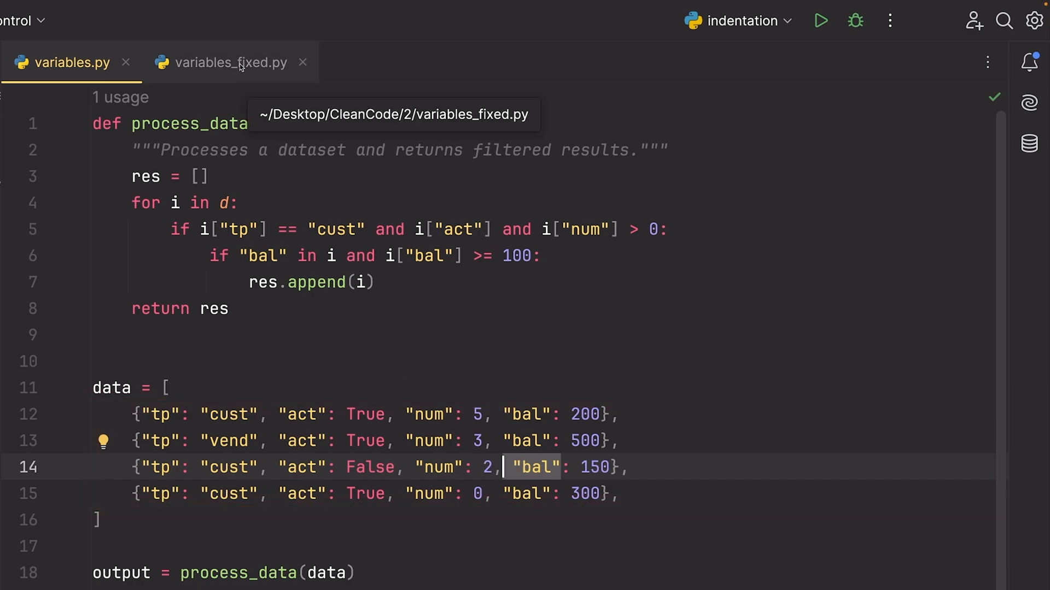
{"action": "left_click", "coordinate": [228, 62]}
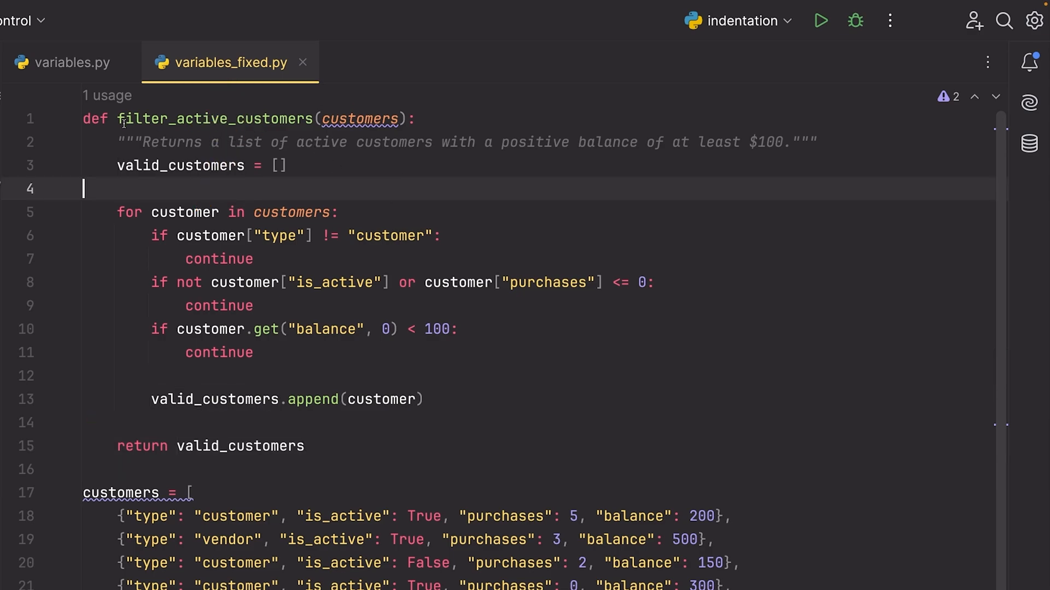
{"action": "double_click", "coordinate": [214, 118]}
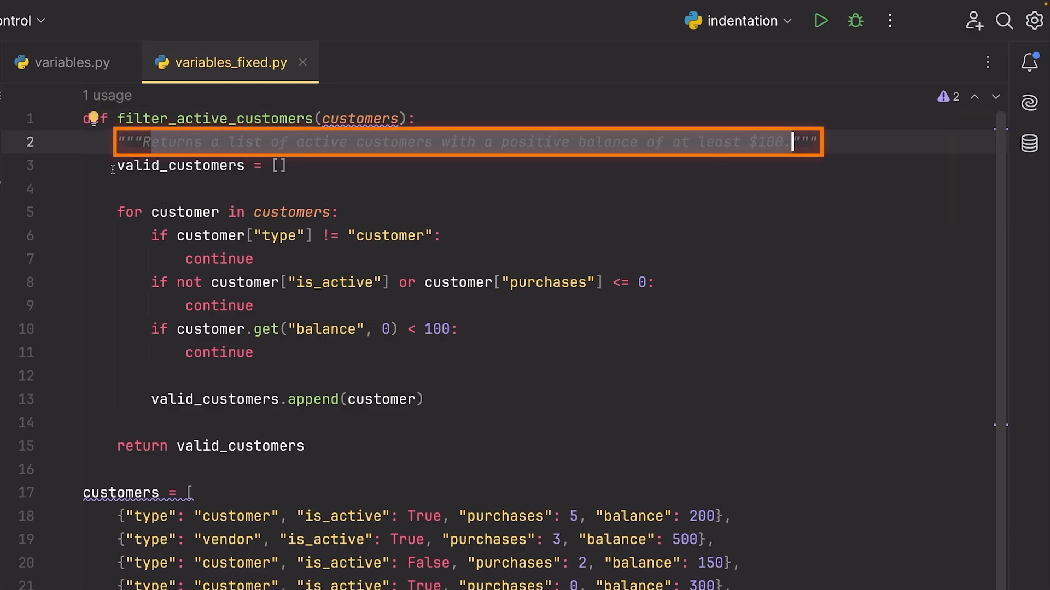
{"action": "left_click", "coordinate": [178, 165]}
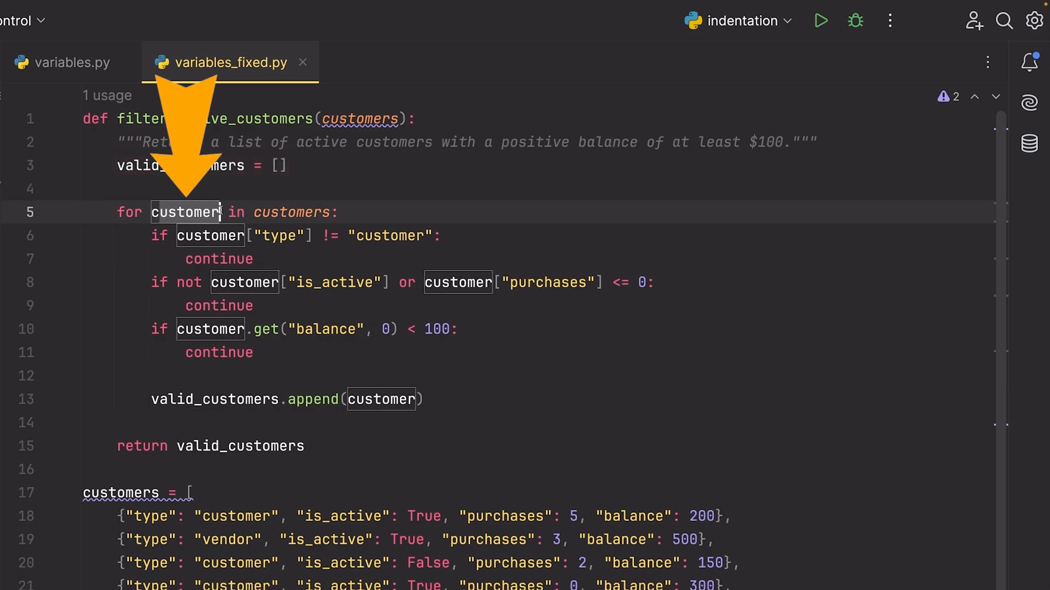
{"action": "left_click", "coordinate": [333, 282]}
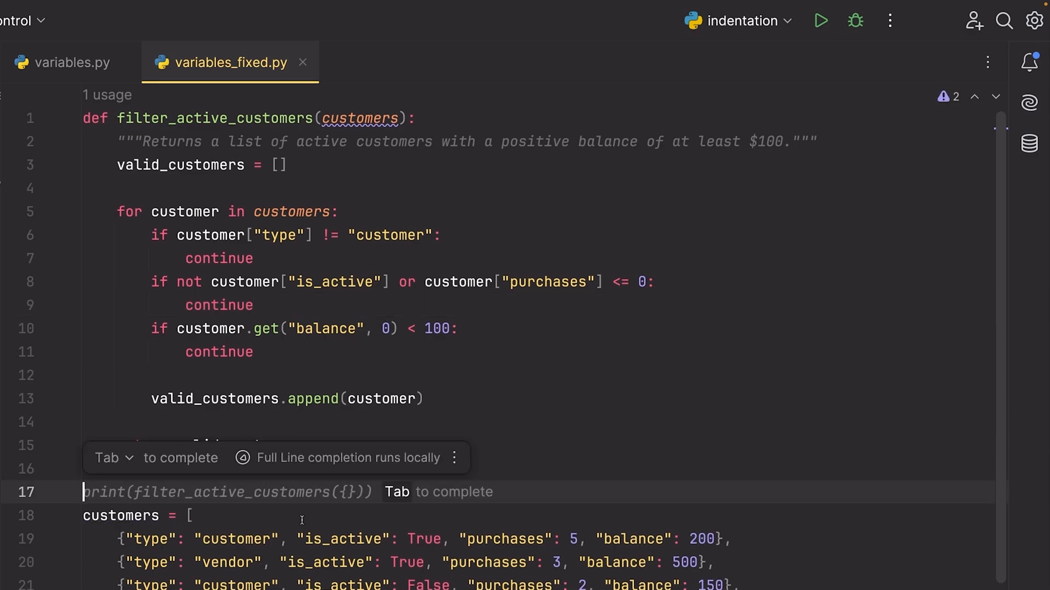
{"action": "key", "text": "Tab"}
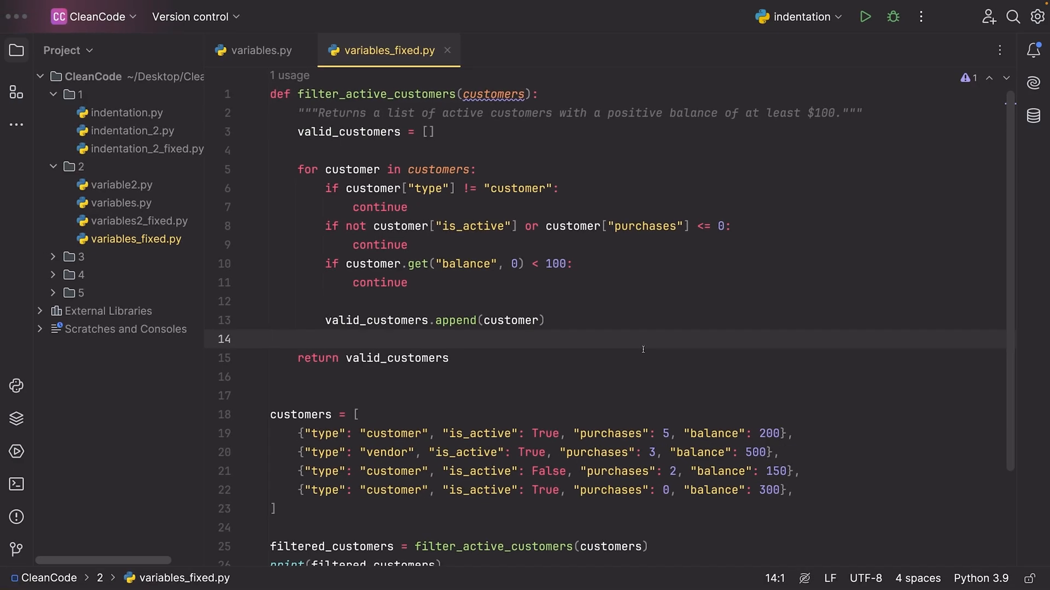
{"action": "mouse_move", "coordinate": [586, 363]}
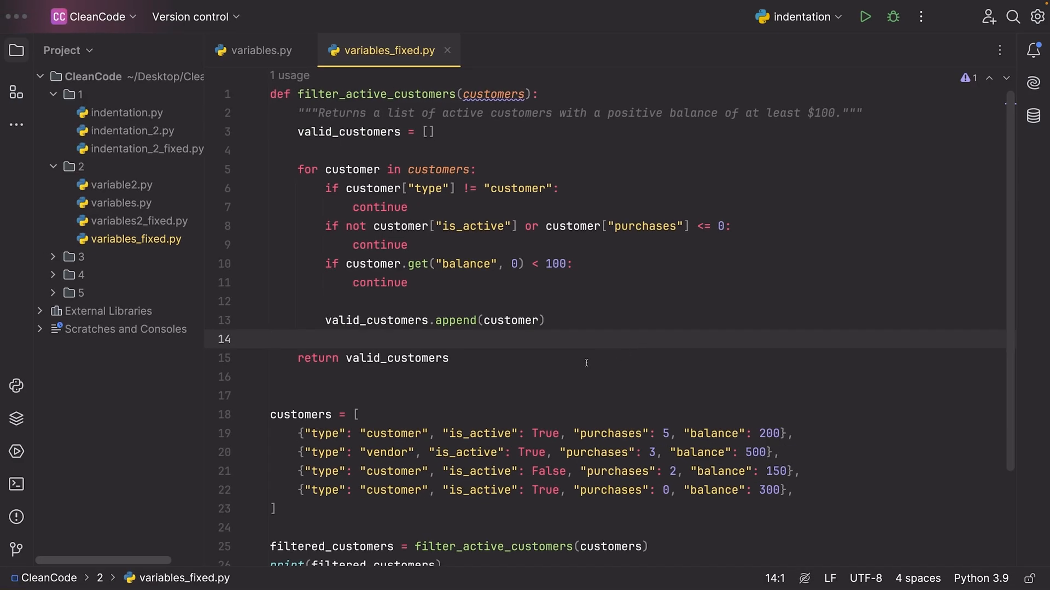
{"action": "mouse_move", "coordinate": [575, 359]}
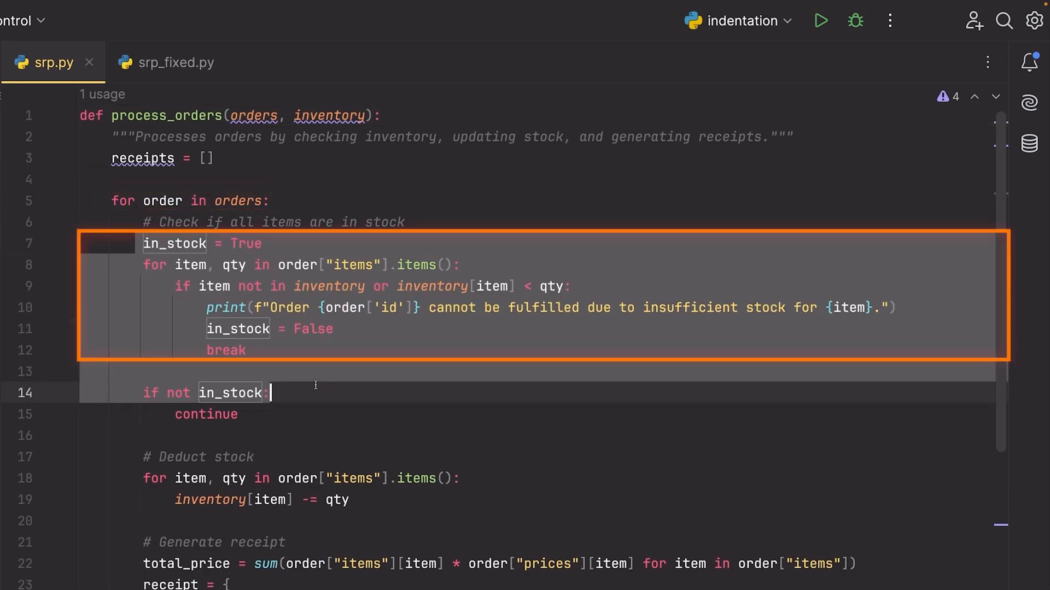
Scroll through process_orders in srp.py, then bring up srp_fixed.py with its helper functions.
{"action": "scroll", "scroll_direction": "down", "scroll_amount": 3}
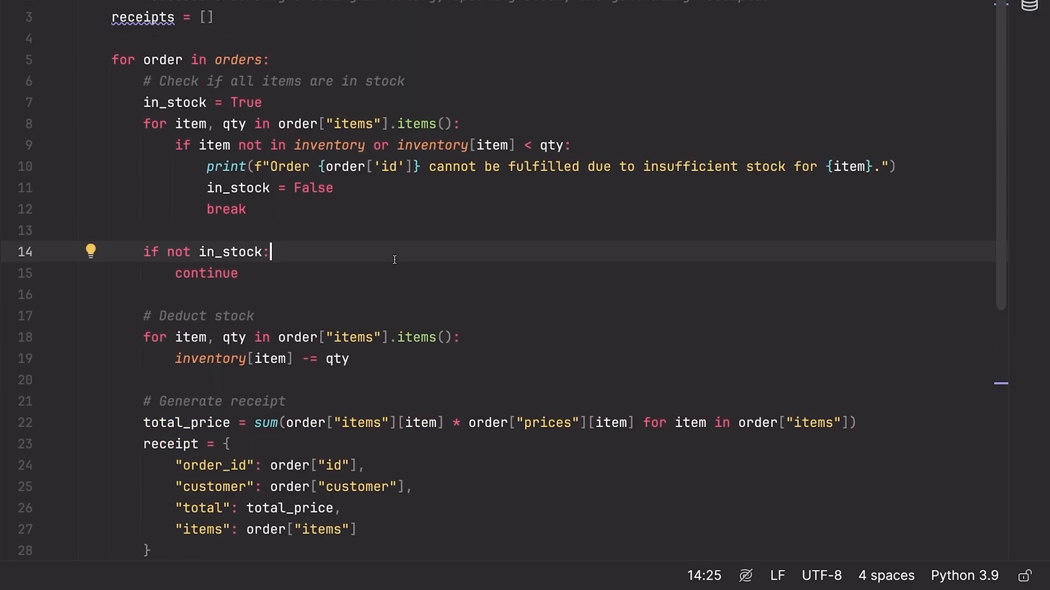
{"action": "mouse_move", "coordinate": [339, 230]}
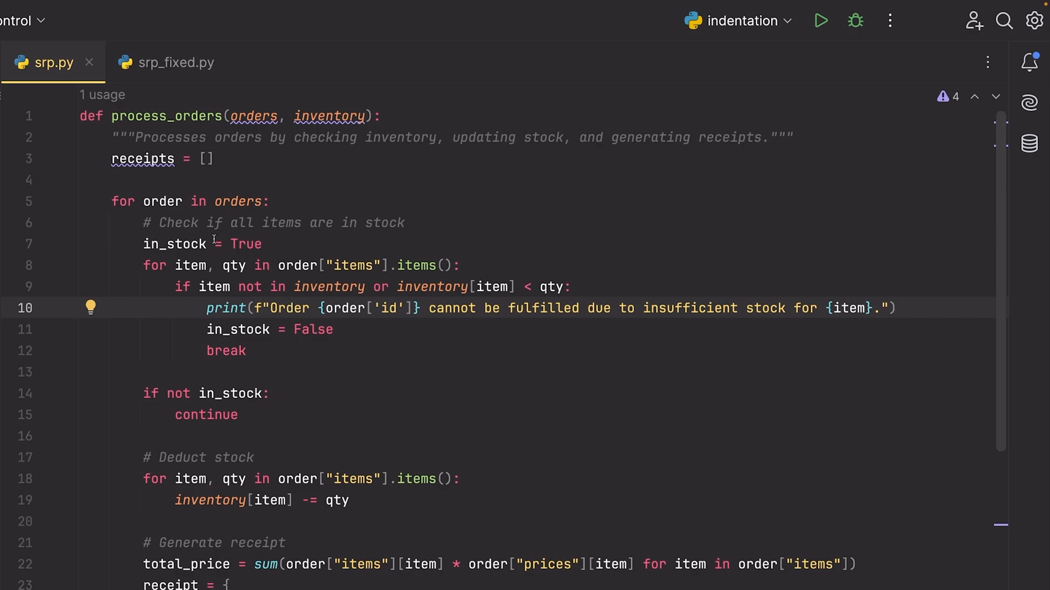
{"action": "left_click", "coordinate": [175, 62]}
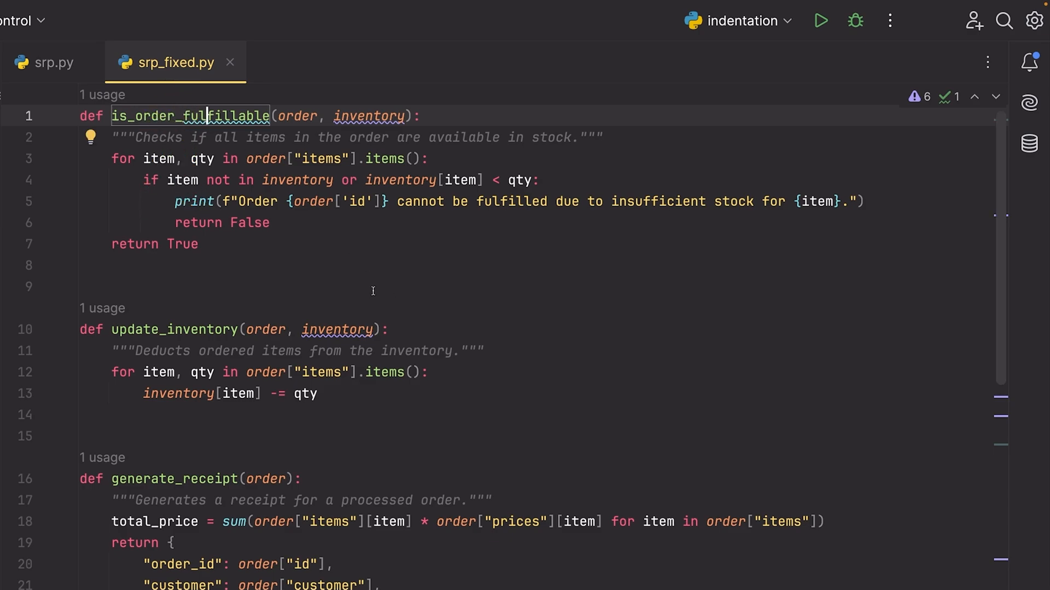
{"action": "mouse_move", "coordinate": [404, 288]}
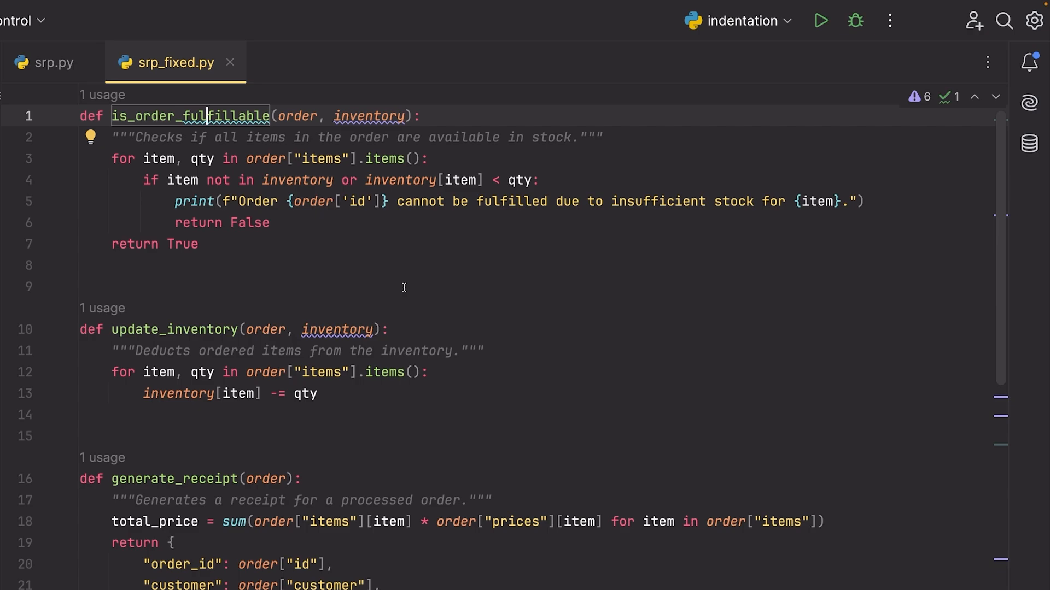
{"action": "scroll", "scroll_direction": "down", "scroll_amount": 3}
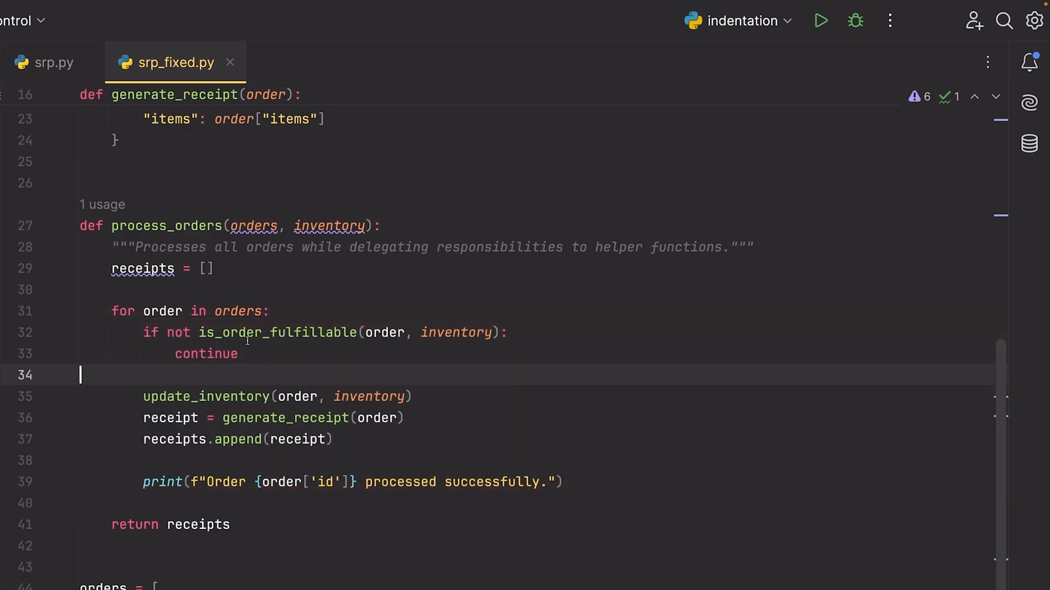
{"action": "mouse_move", "coordinate": [328, 372]}
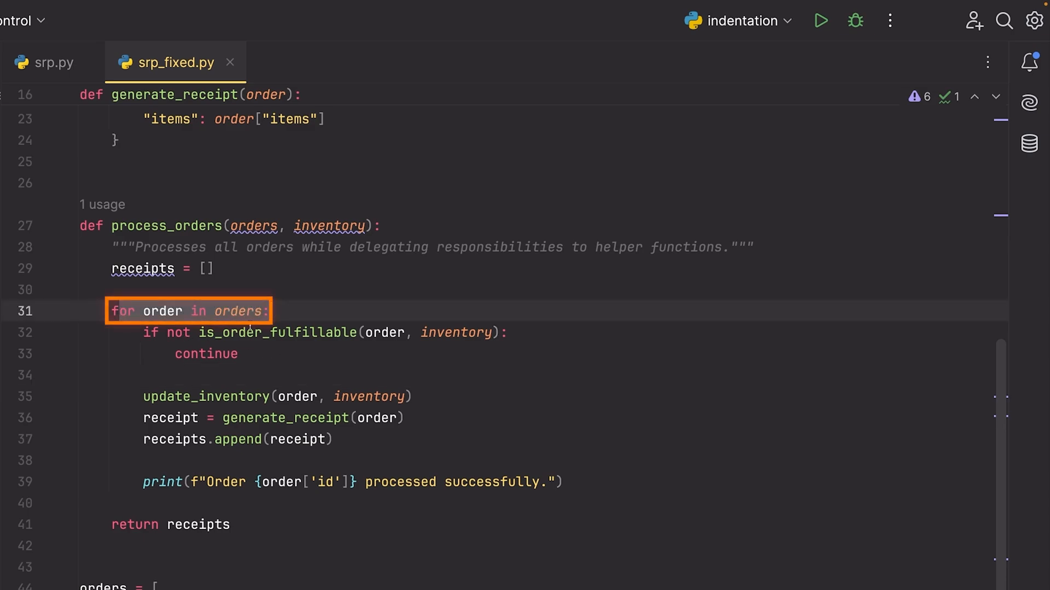
{"action": "left_click", "coordinate": [276, 332]}
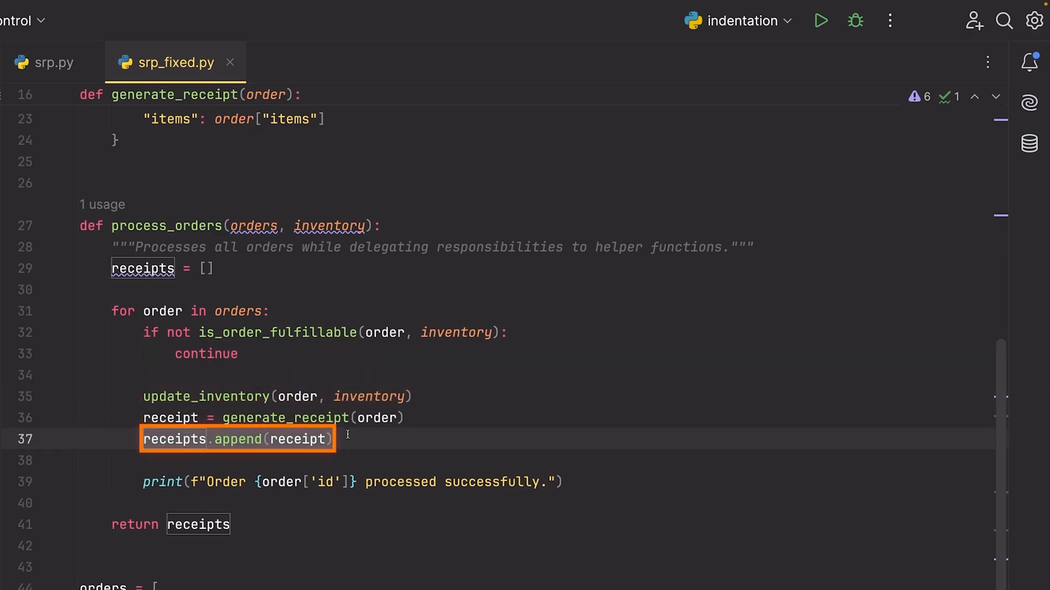
{"action": "left_click", "coordinate": [228, 482]}
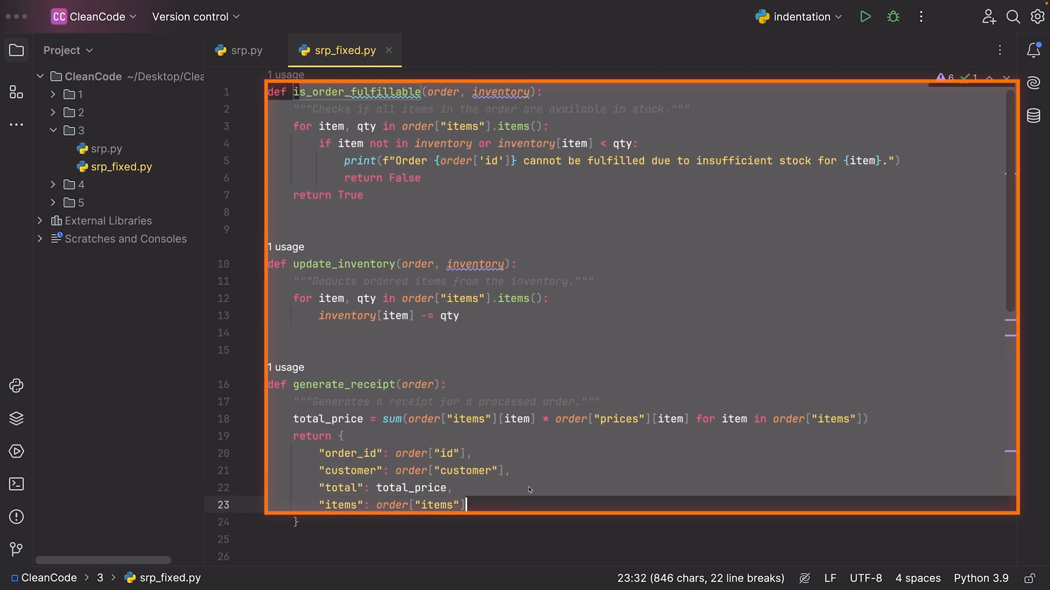
{"action": "left_click", "coordinate": [243, 51]}
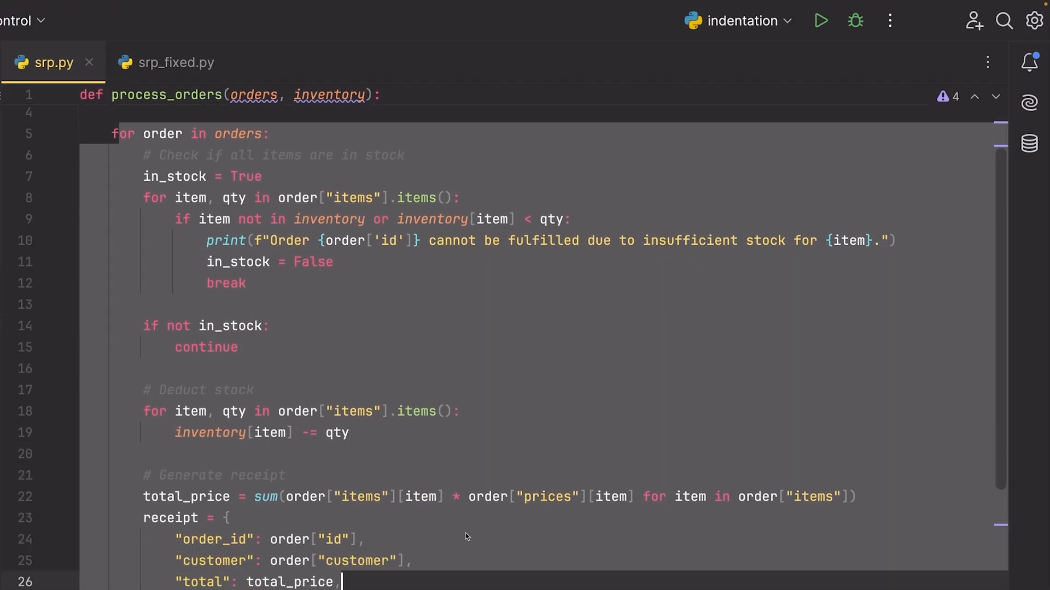
{"action": "scroll", "scroll_direction": "down", "scroll_amount": 3}
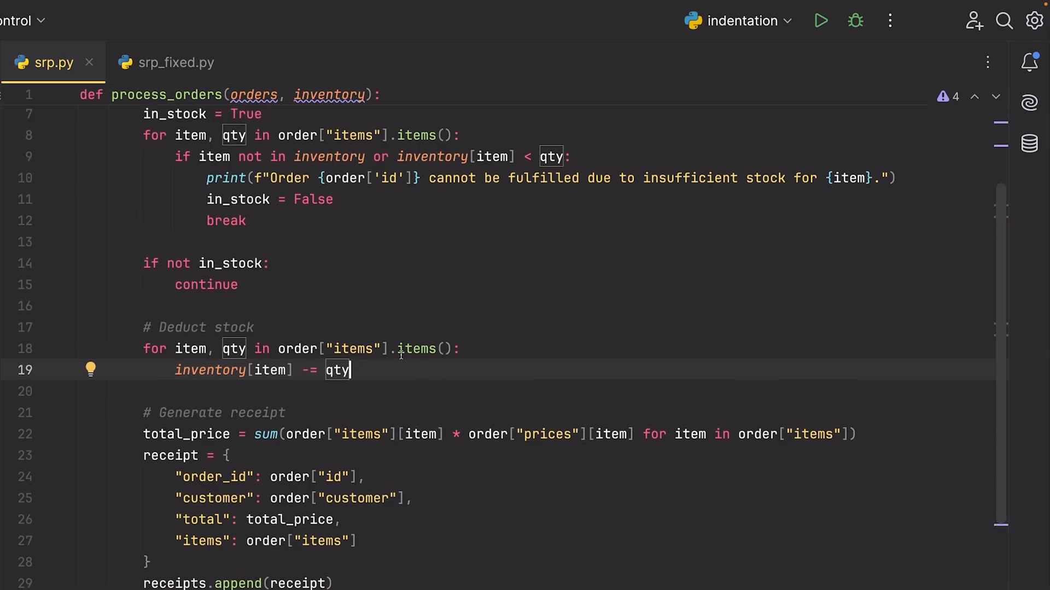
{"action": "left_click", "coordinate": [175, 62]}
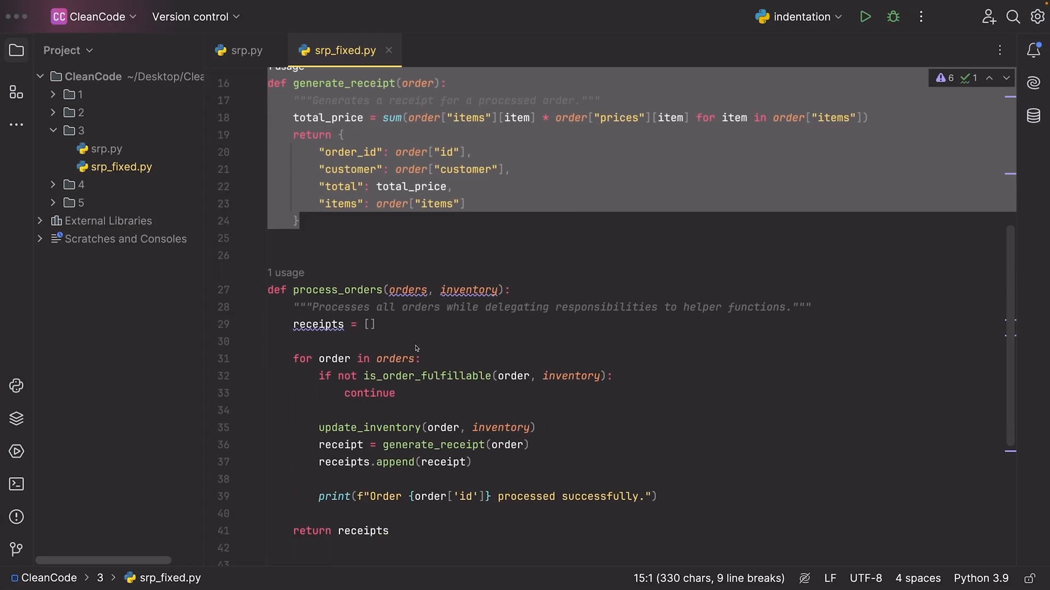
{"action": "scroll", "scroll_direction": "down", "scroll_amount": 3}
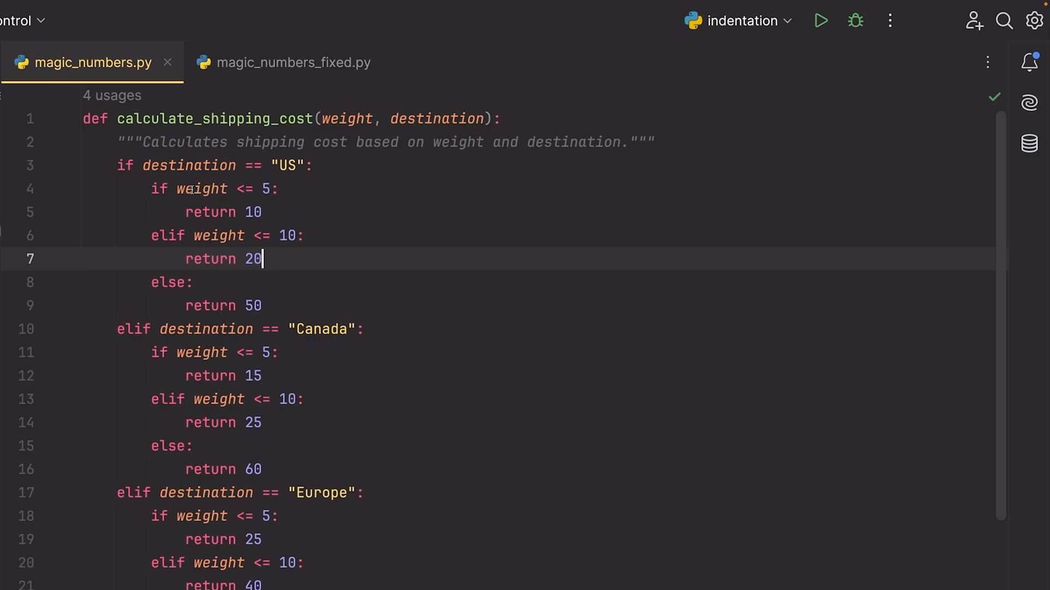
{"action": "mouse_move", "coordinate": [177, 200]}
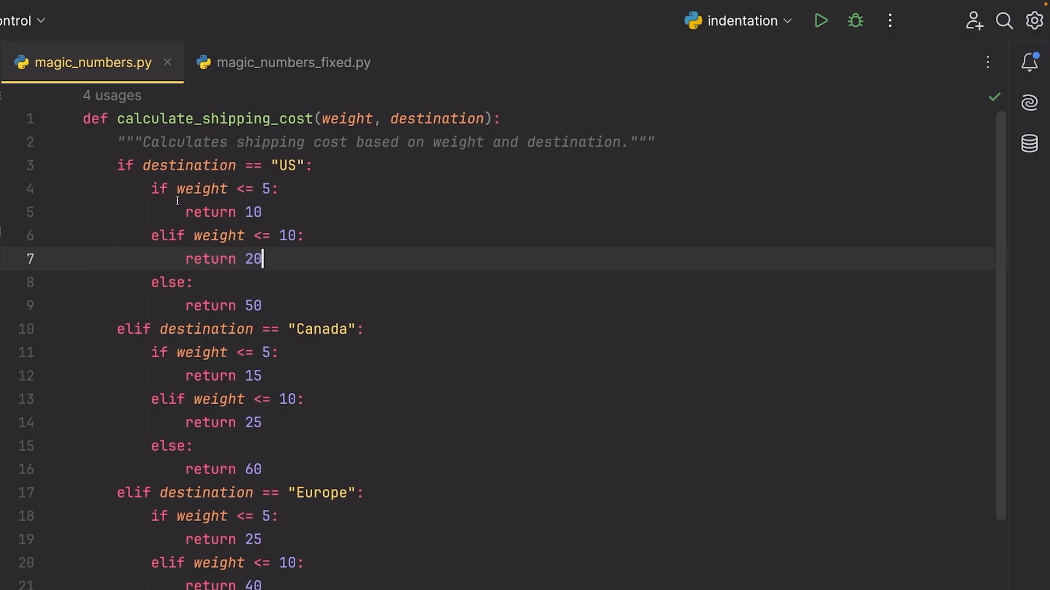
Point out the hard-coded US fee 20 and weight tiers in magic_numbers.py, then bring up magic_numbers_fixed.py.
{"action": "double_click", "coordinate": [215, 119]}
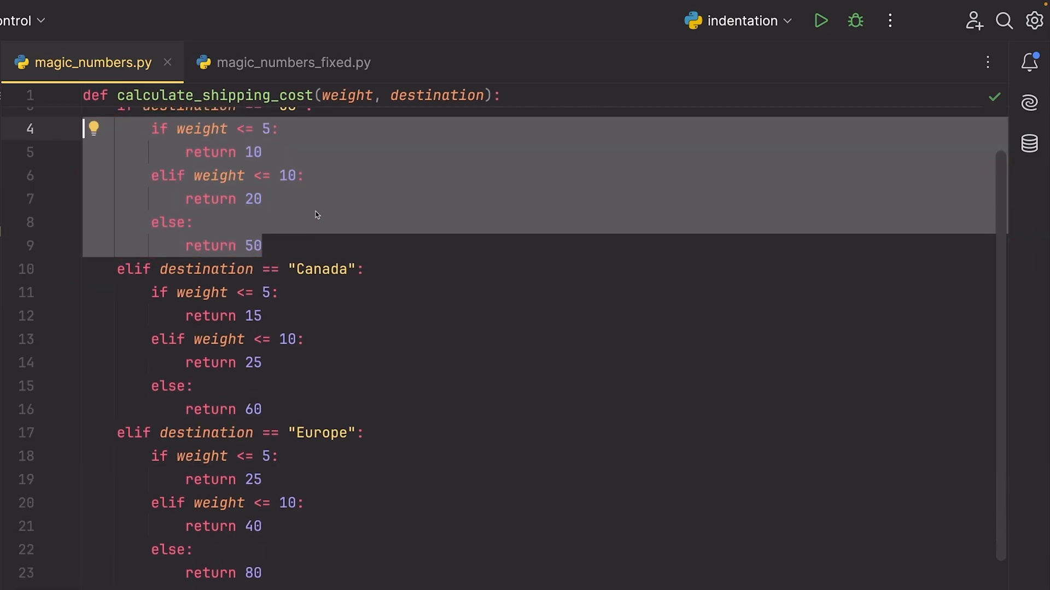
{"action": "left_click", "coordinate": [264, 316]}
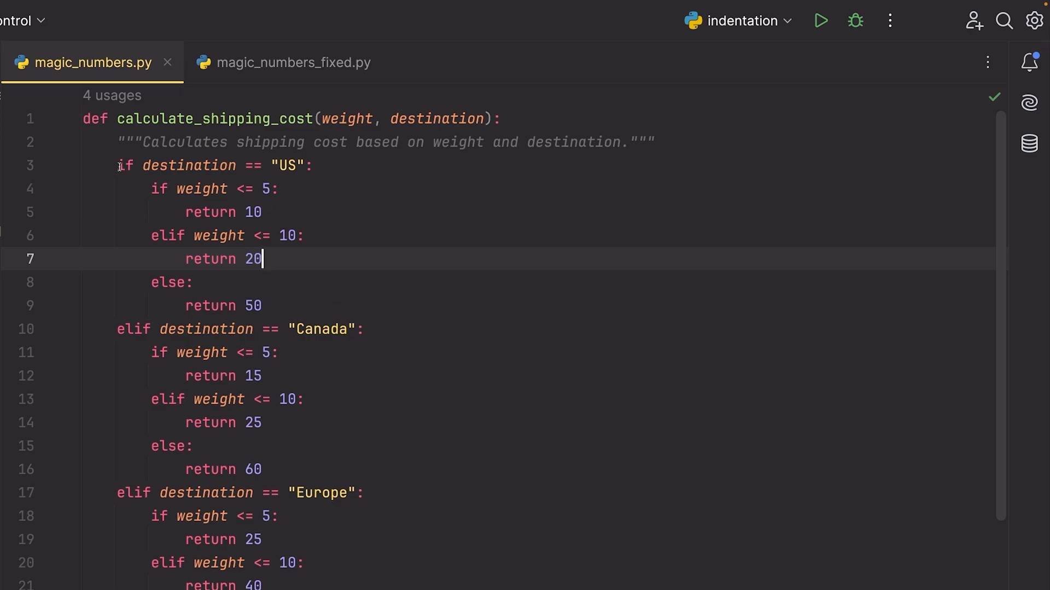
{"action": "scroll", "scroll_direction": "down", "scroll_amount": 3}
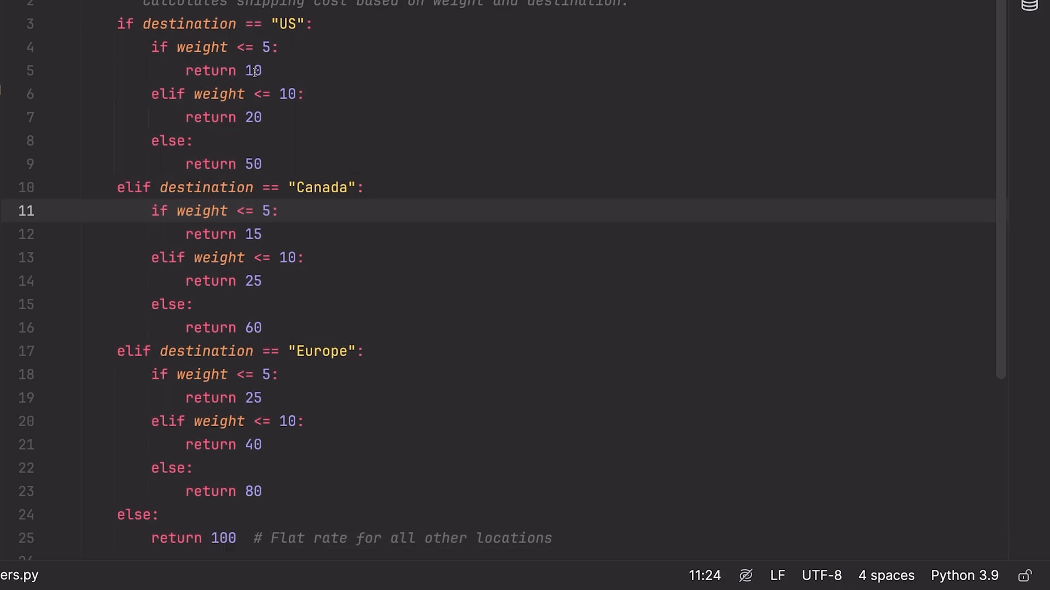
{"action": "scroll", "scroll_direction": "down", "scroll_amount": 3}
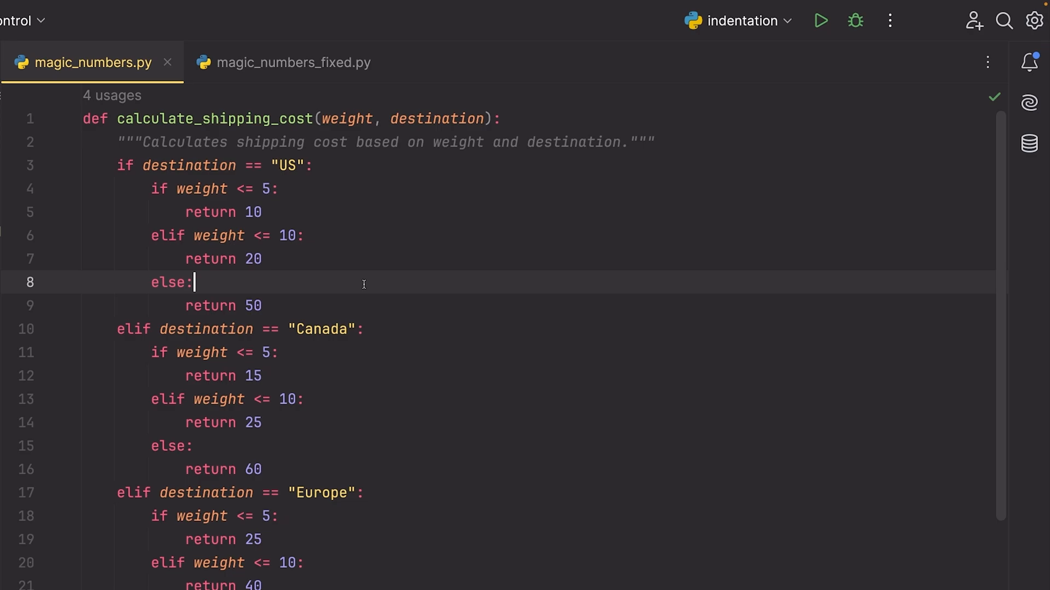
{"action": "left_click", "coordinate": [264, 259]}
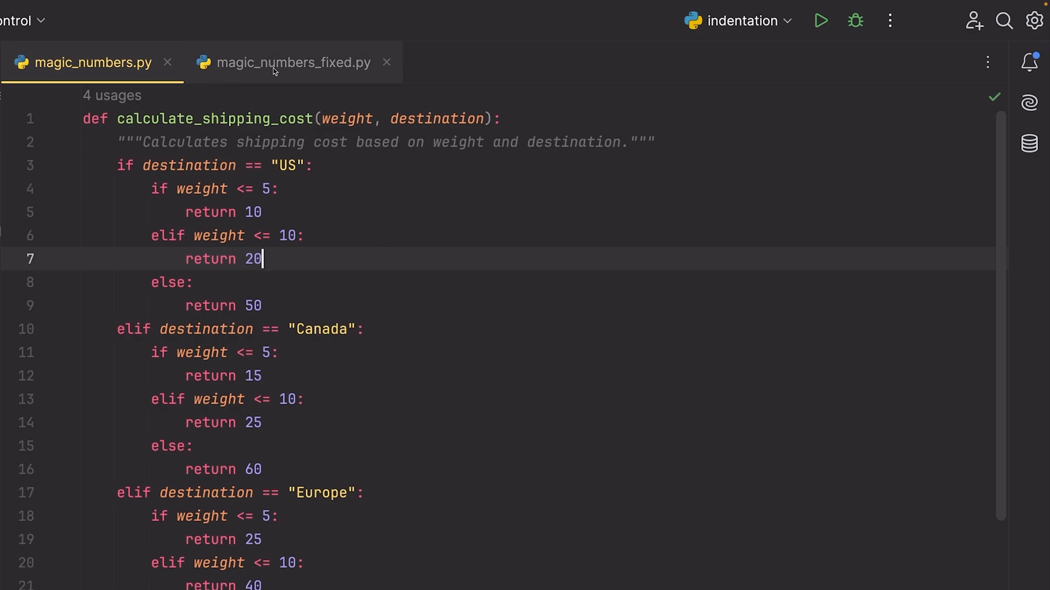
{"action": "left_click", "coordinate": [293, 62]}
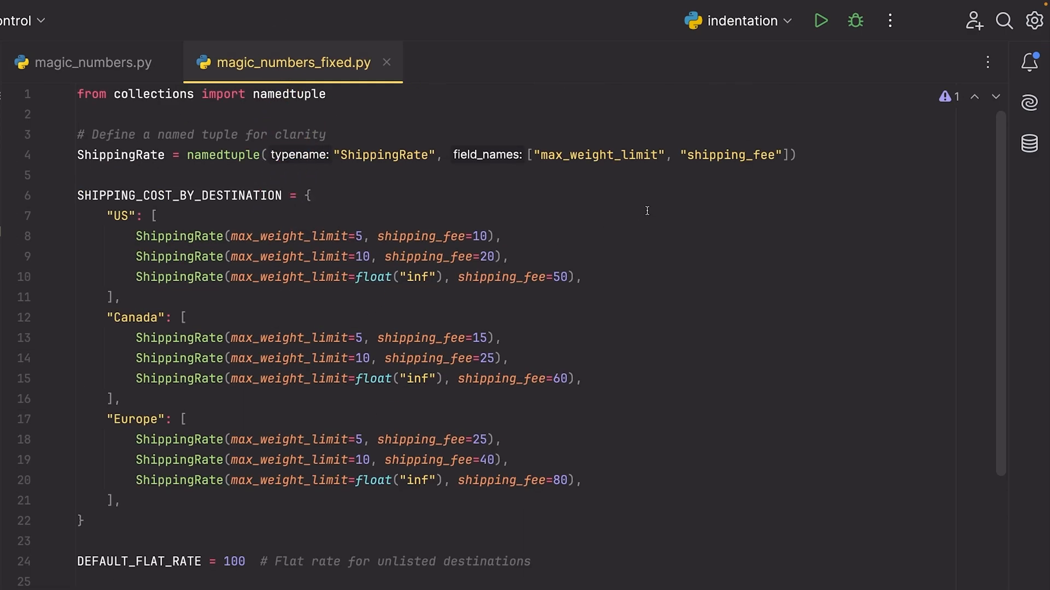
{"action": "left_click", "coordinate": [155, 215]}
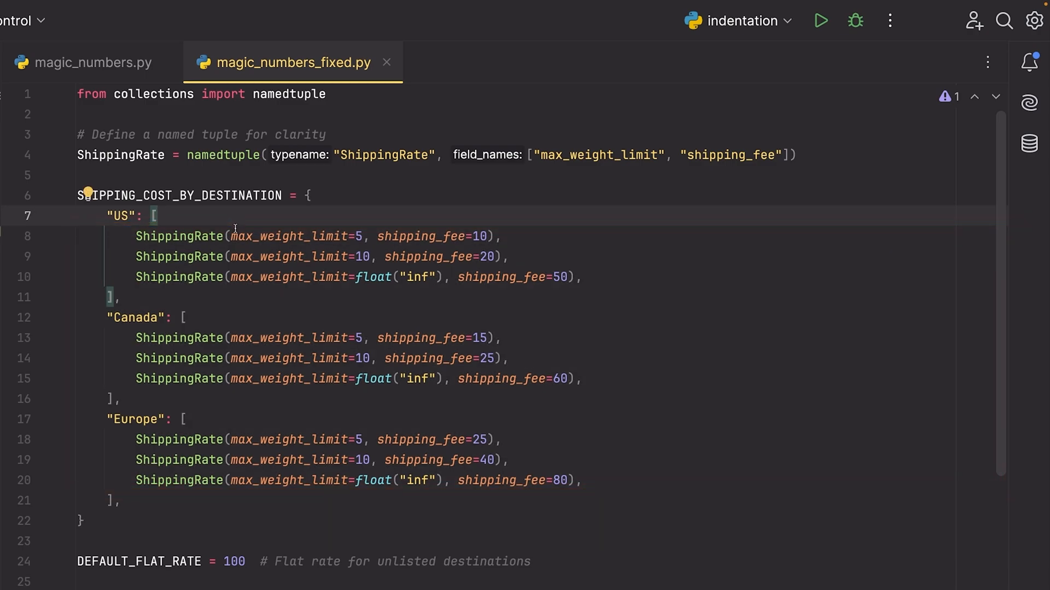
{"action": "double_click", "coordinate": [120, 215]}
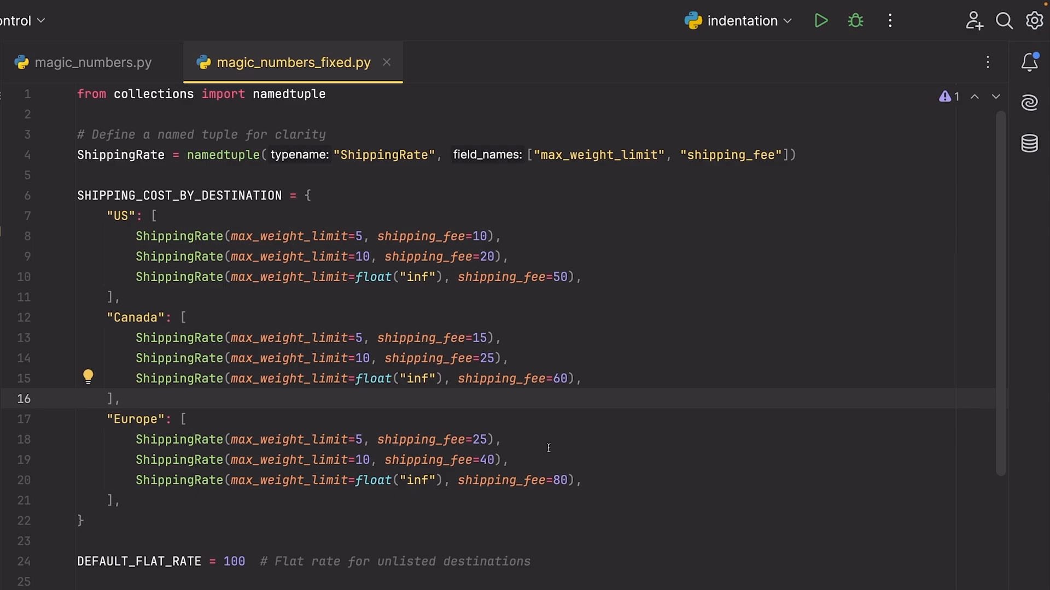
{"action": "scroll", "scroll_direction": "down", "scroll_amount": 3}
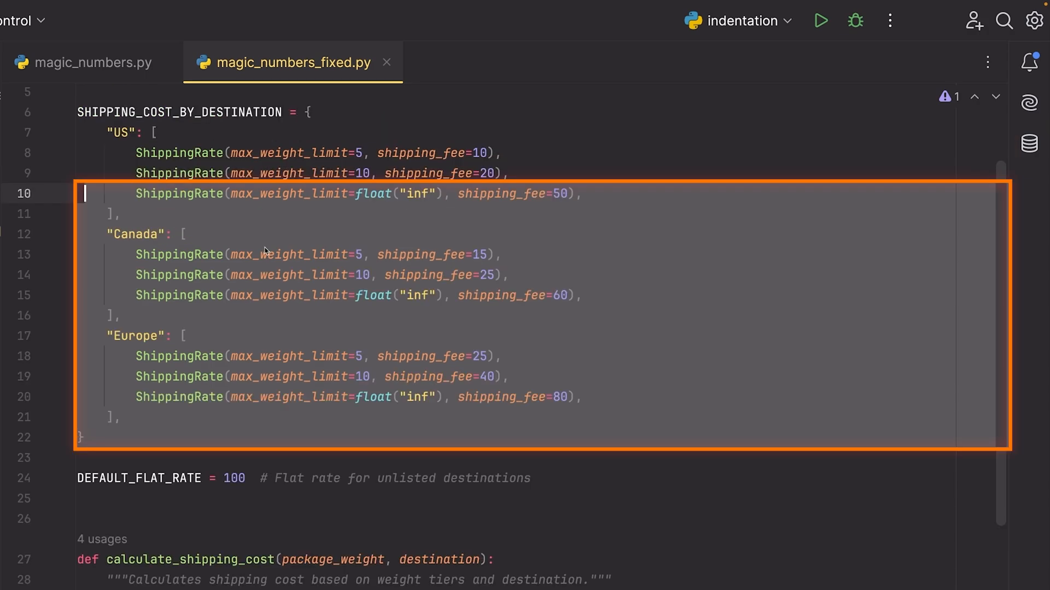
{"action": "scroll", "scroll_direction": "down", "scroll_amount": 3}
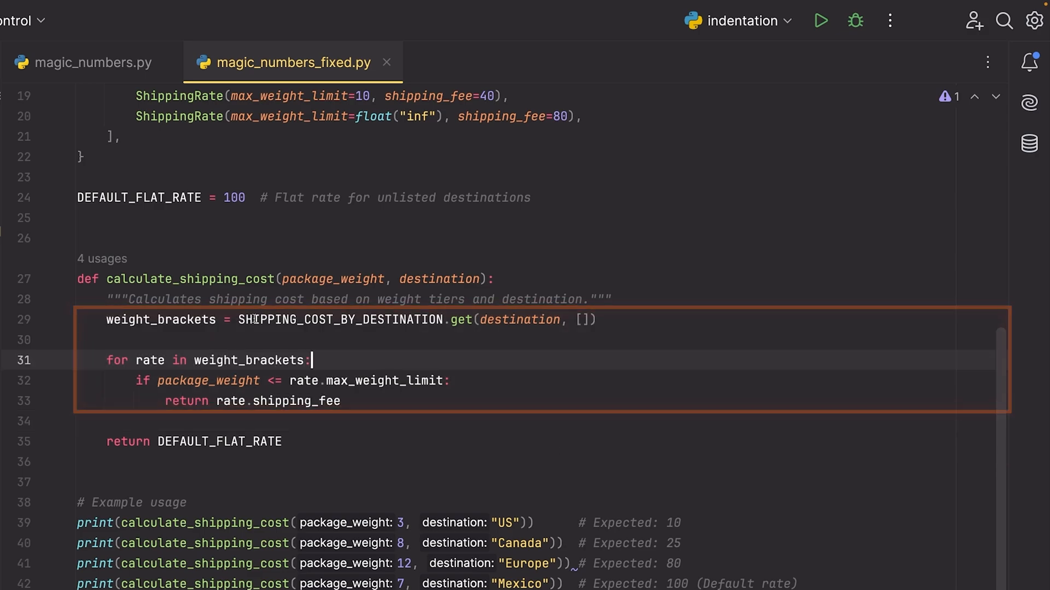
{"action": "left_click", "coordinate": [518, 319]}
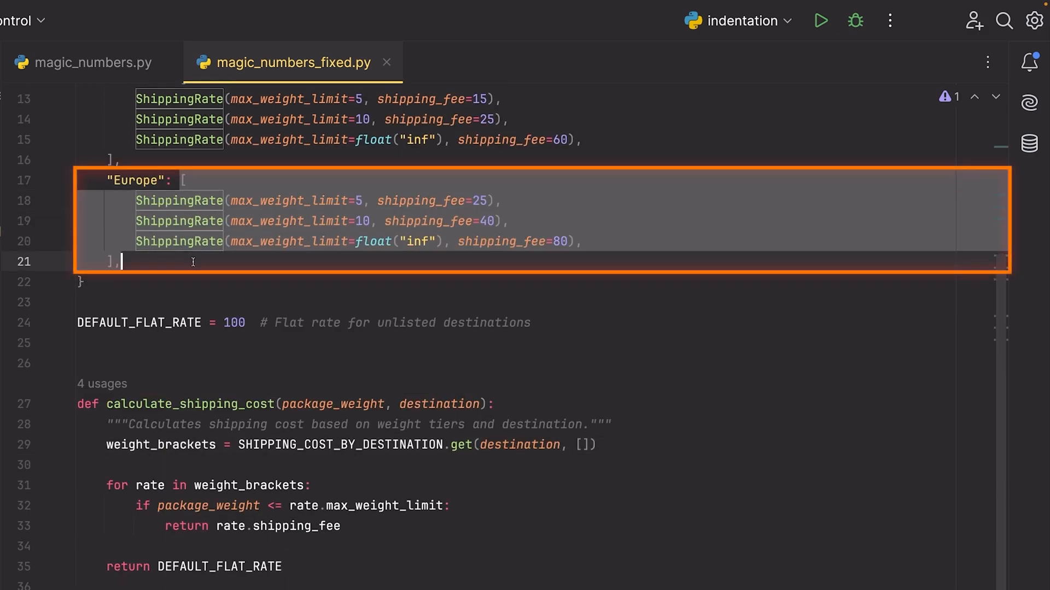
{"action": "scroll", "scroll_direction": "down", "scroll_amount": 3}
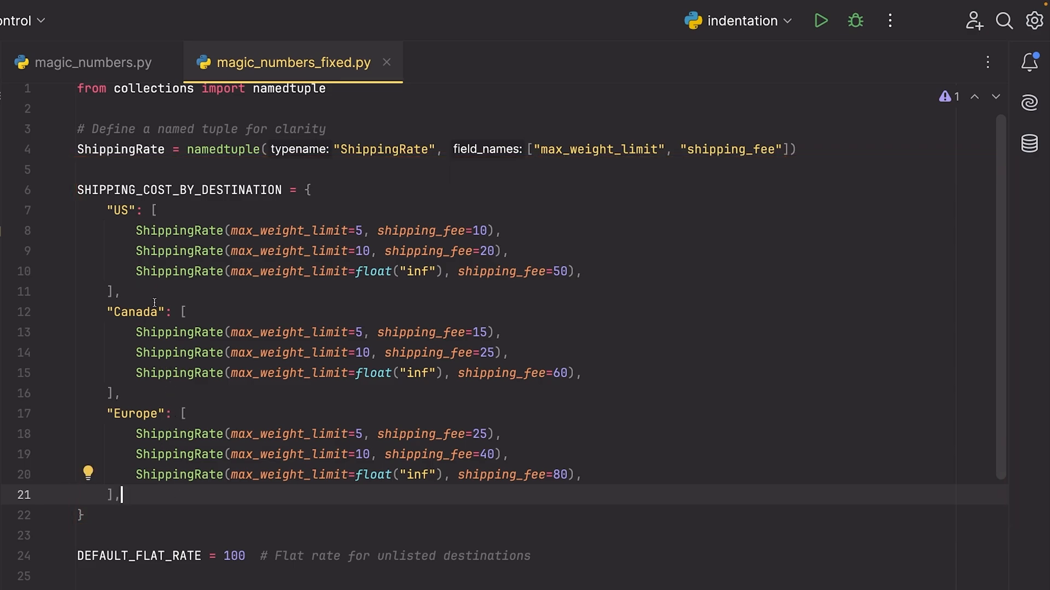
{"action": "scroll", "scroll_direction": "down", "scroll_amount": 3}
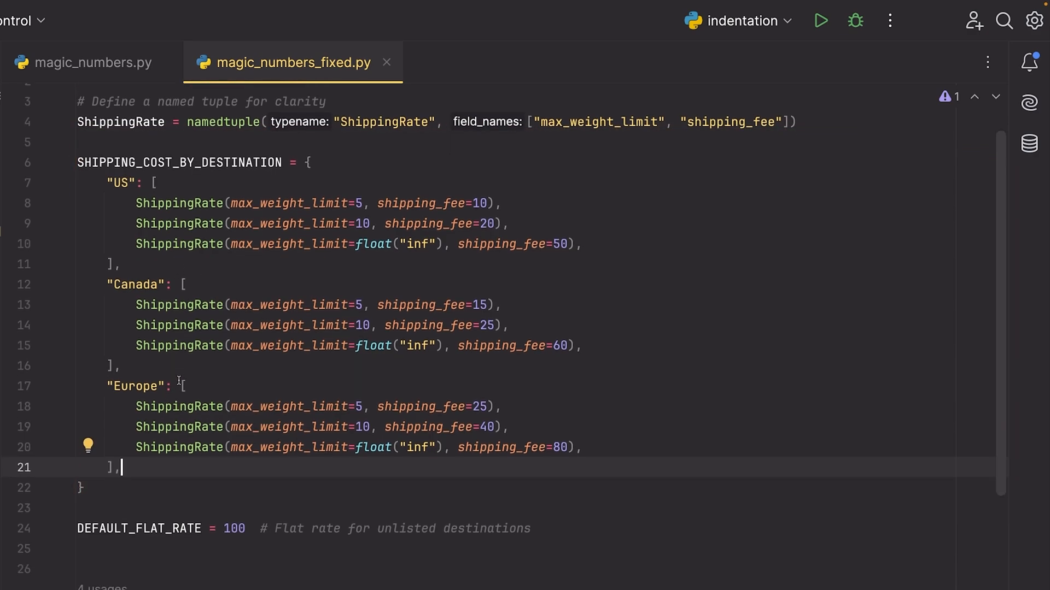
{"action": "scroll", "scroll_direction": "down", "scroll_amount": 3}
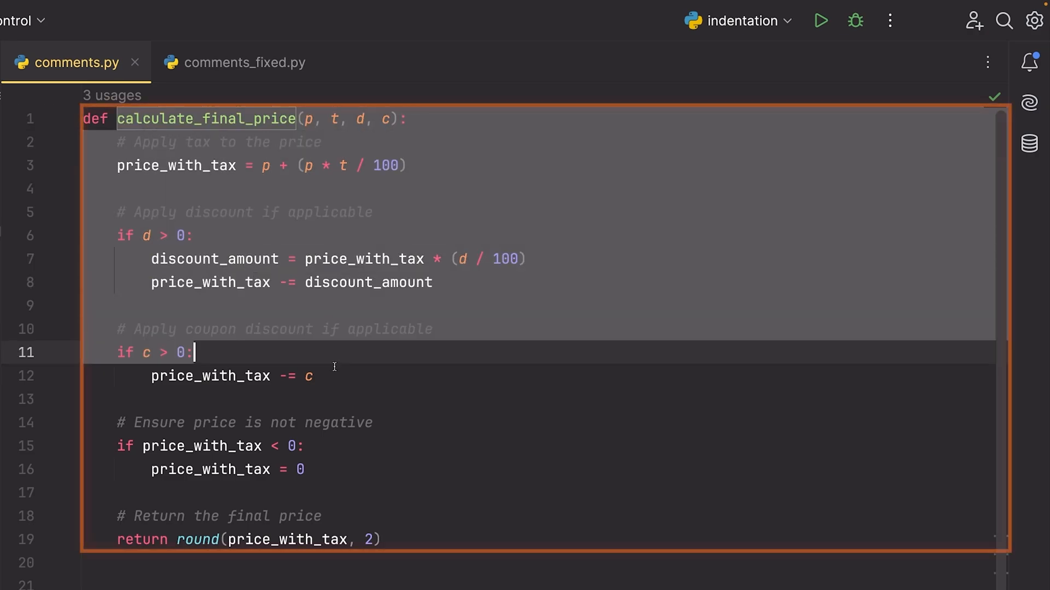
Clear the selection over calculate_final_price in comments.py, leaving its commented p, t, d, c code shown.
{"action": "left_click", "coordinate": [505, 539]}
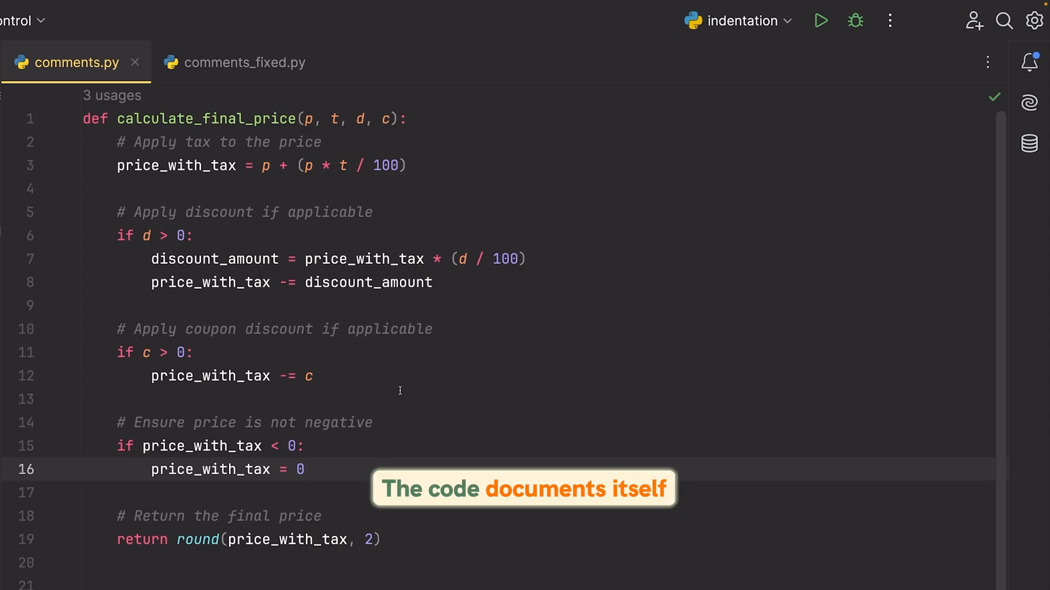
{"action": "mouse_move", "coordinate": [421, 237]}
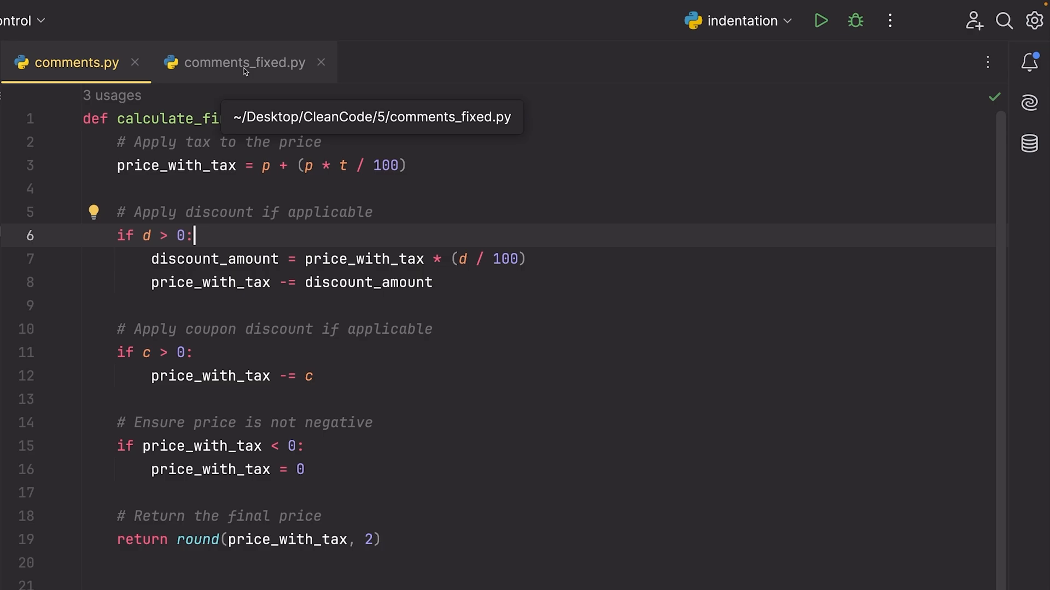
{"action": "left_click", "coordinate": [240, 63]}
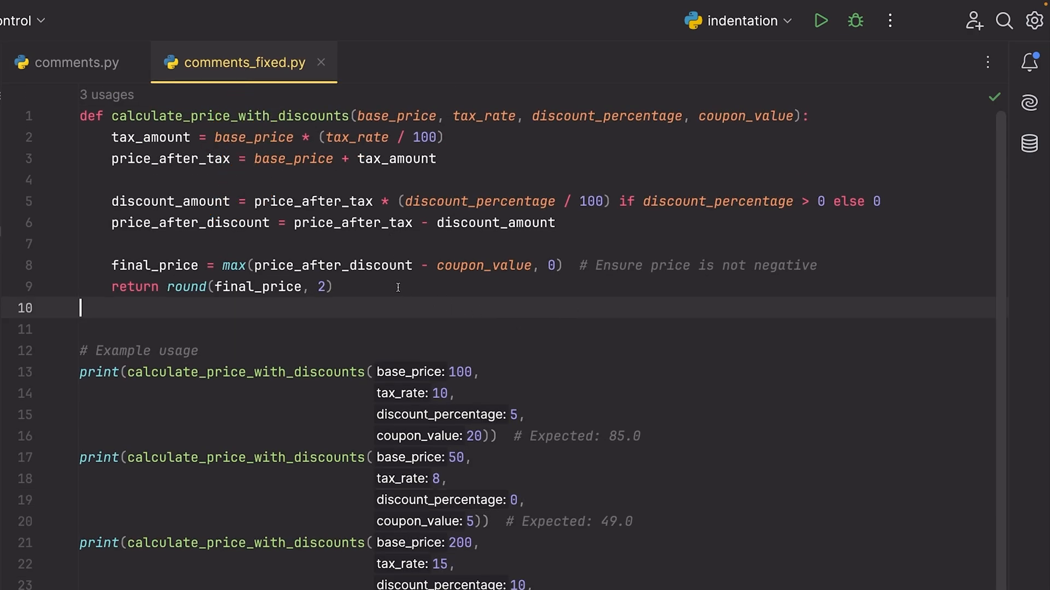
{"action": "double_click", "coordinate": [231, 115]}
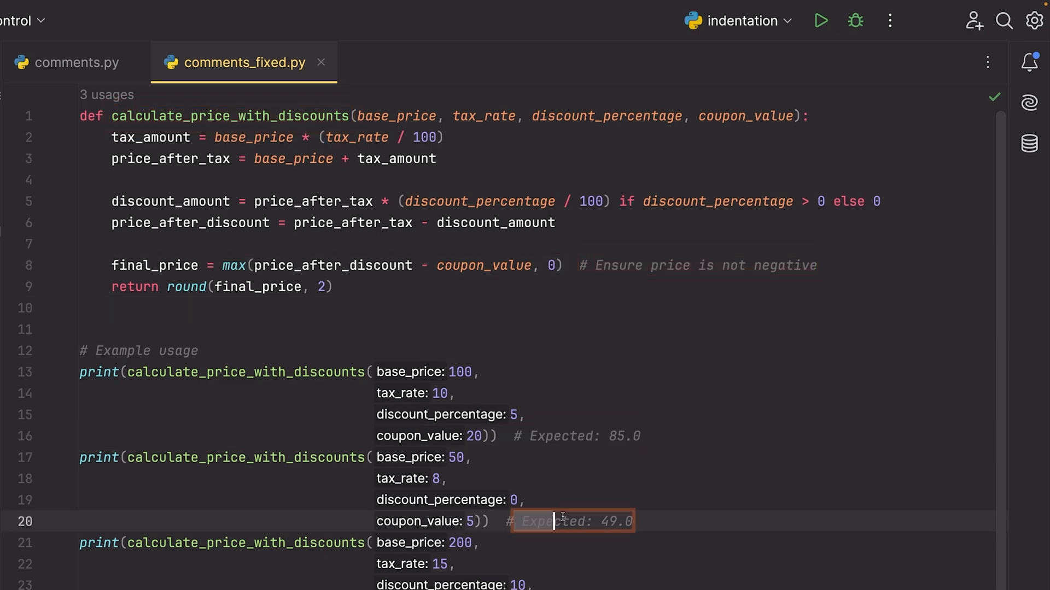
{"action": "left_click", "coordinate": [331, 286]}
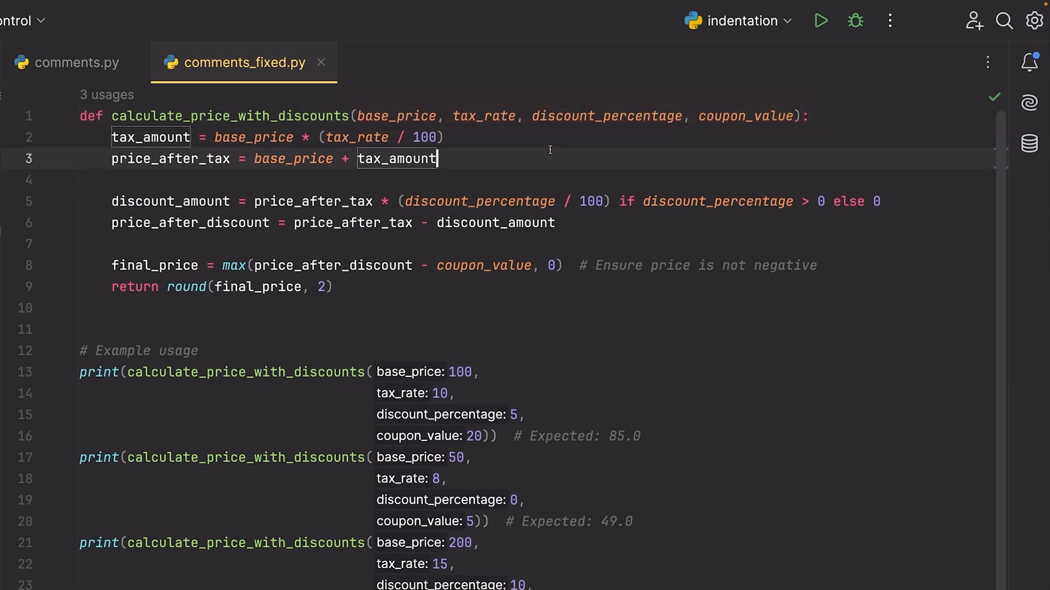
{"action": "left_click", "coordinate": [91, 137]}
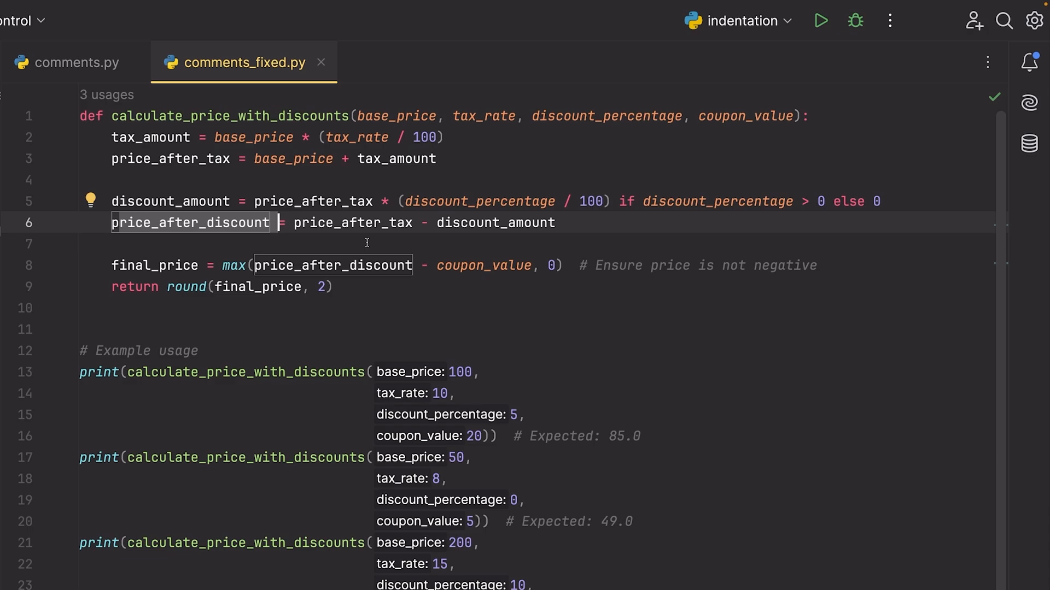
{"action": "left_click", "coordinate": [73, 63]}
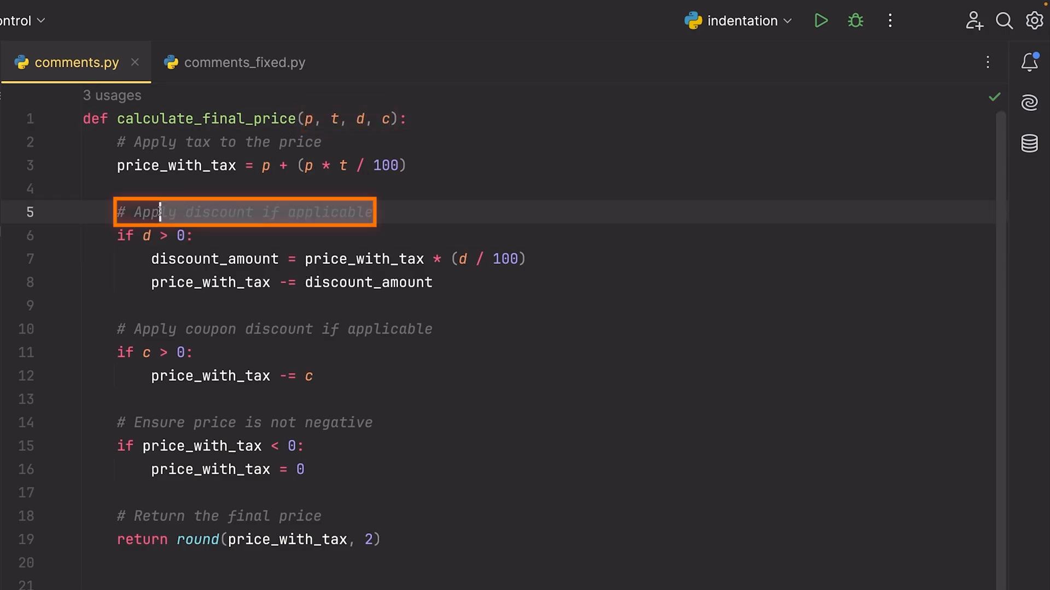
{"action": "mouse_move", "coordinate": [245, 62]}
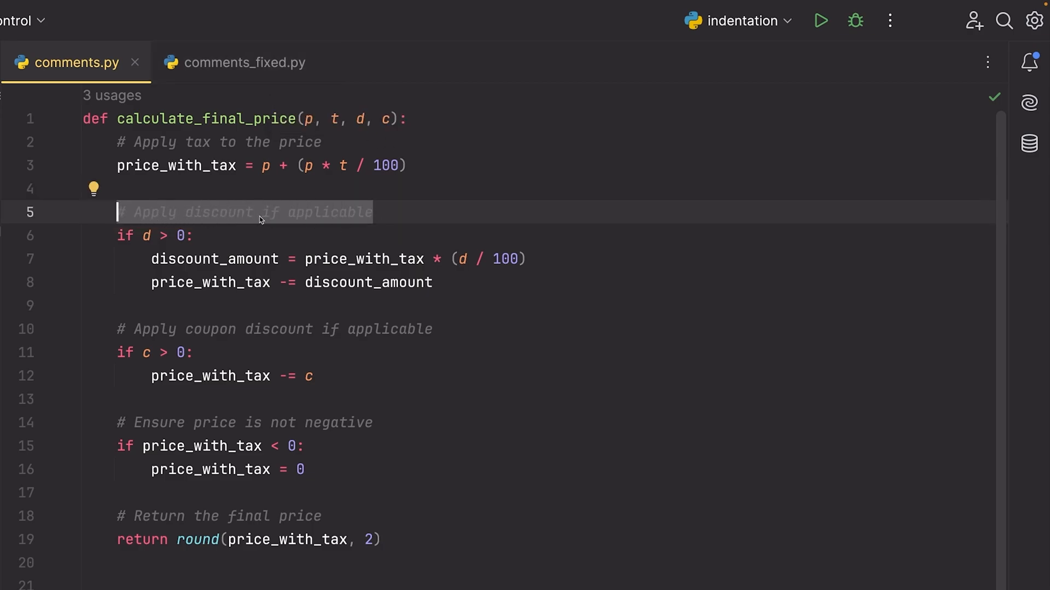
{"action": "mouse_move", "coordinate": [243, 62]}
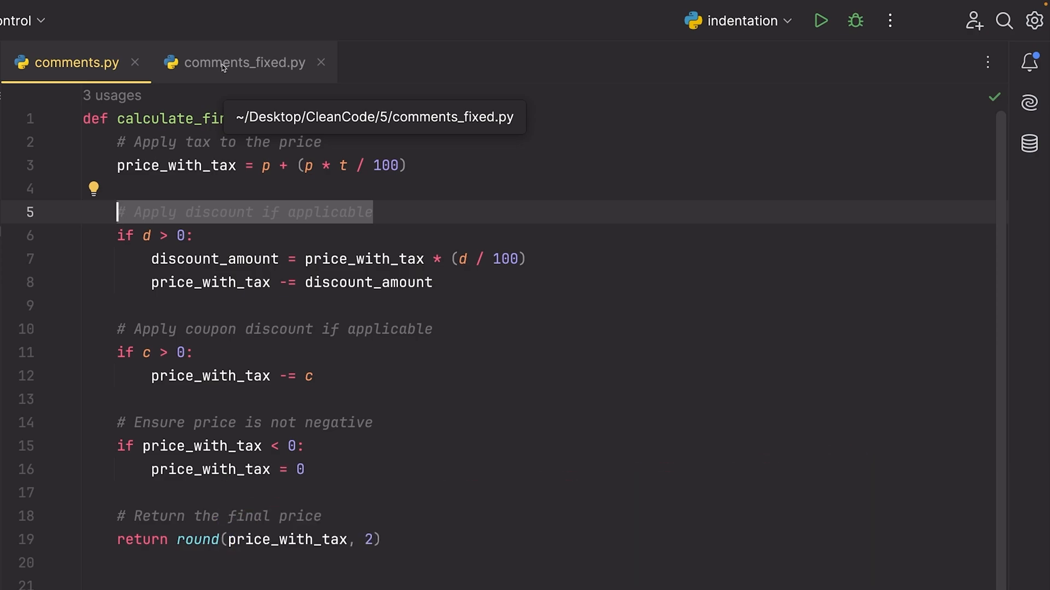
Bring up comments_fixed.py showing calculate_price_with_discounts with final_price clamped via max(..., 0).
{"action": "left_click", "coordinate": [235, 62]}
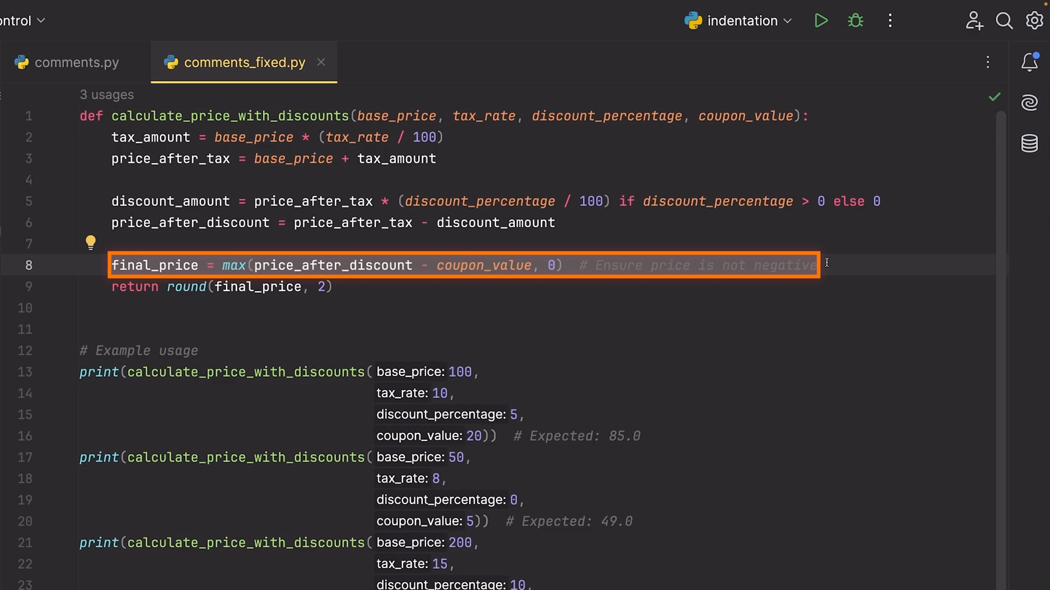
{"action": "left_click", "coordinate": [820, 264]}
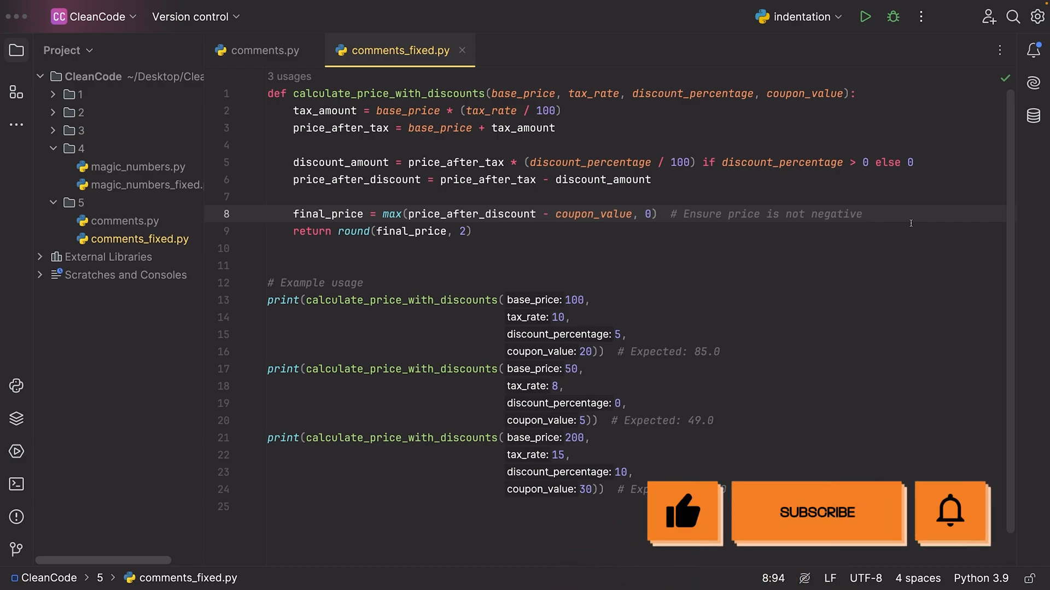
{"action": "left_click", "coordinate": [817, 513]}
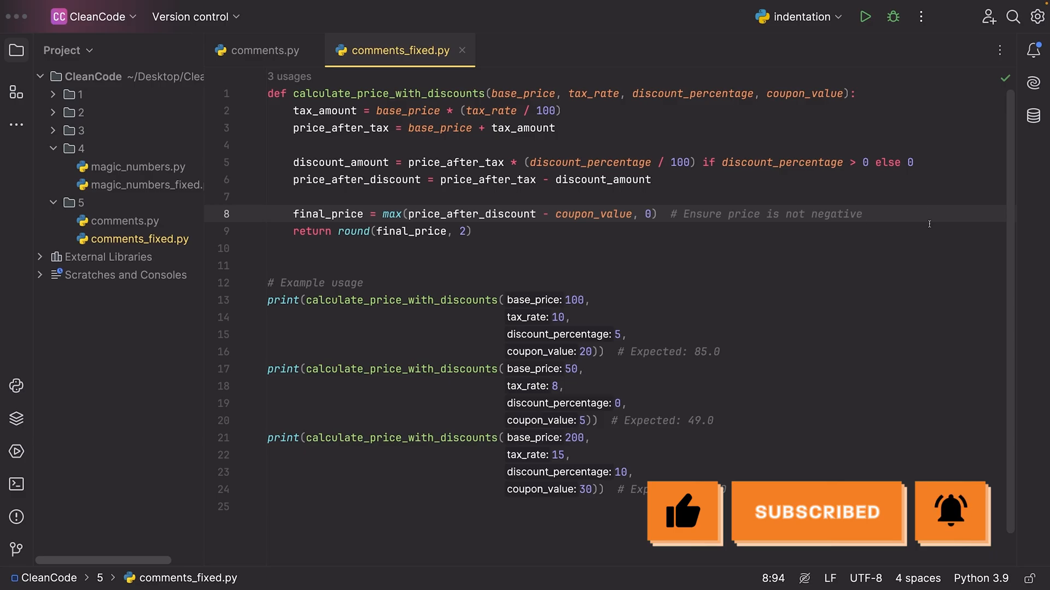